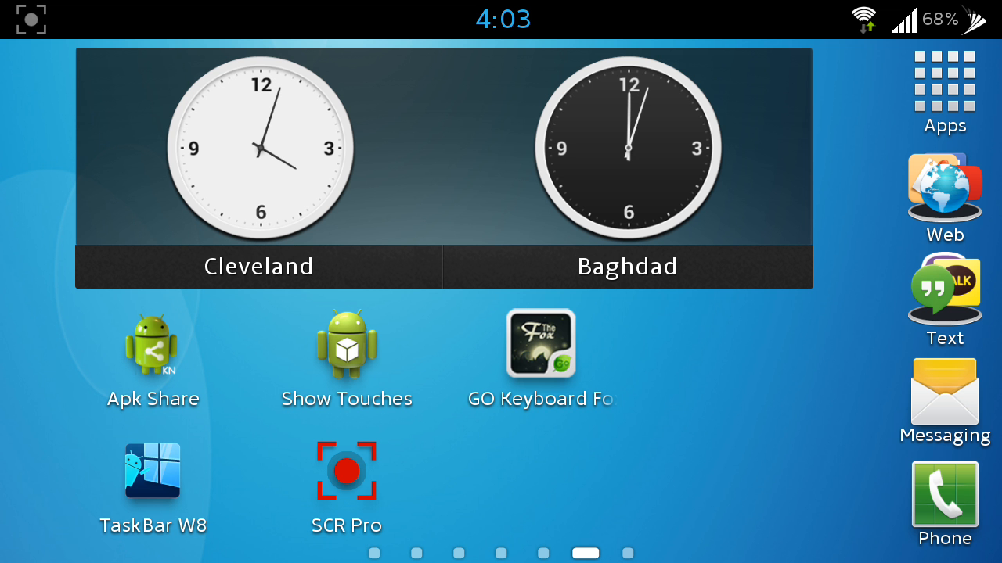
- Open the My files folder on the home screen's apps page
click(782, 376)
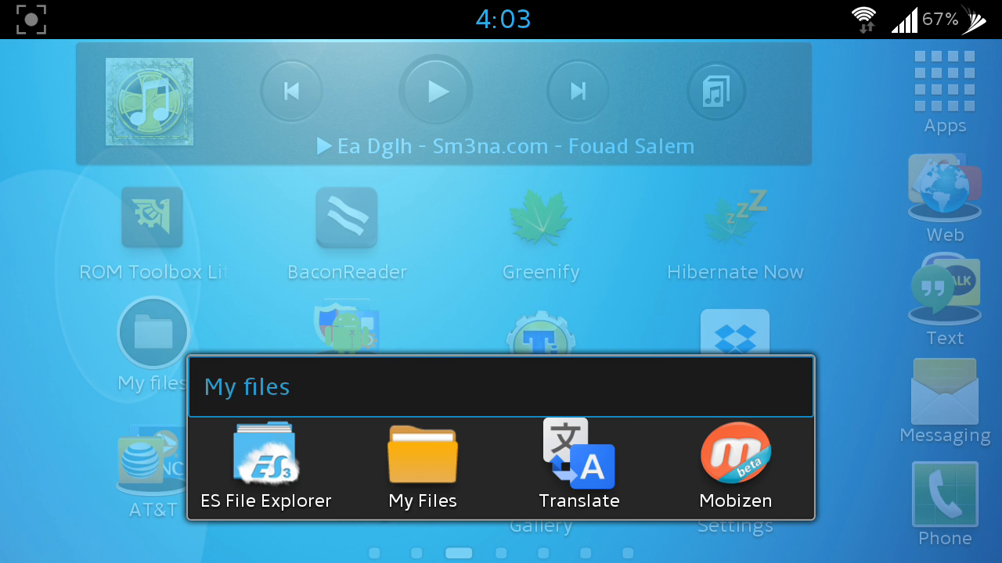
- Launch ES File Explorer to view /sdcard, then back out to the home screen
click(266, 457)
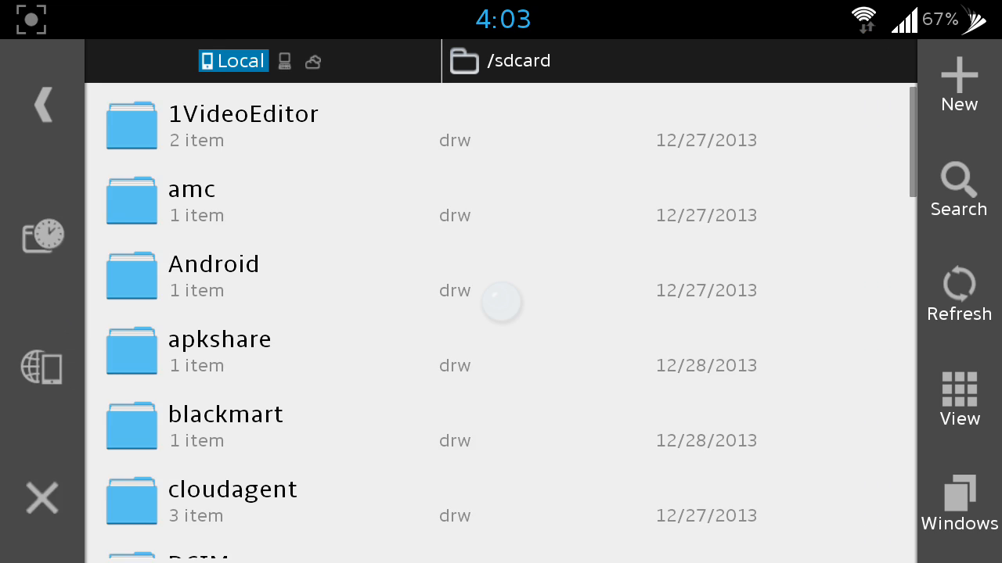
key(back)
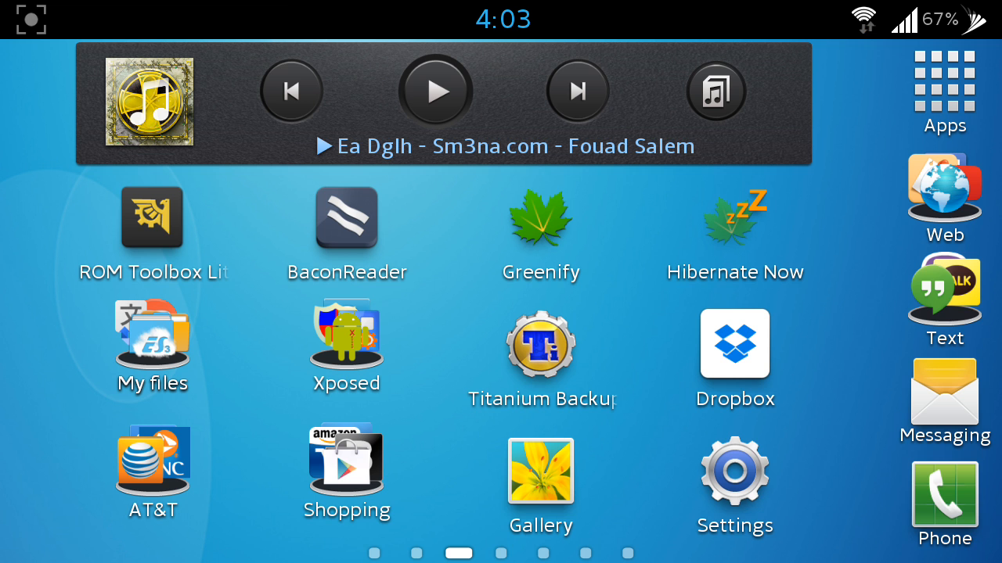
- Launch ROM Toolbox Lite and enter its Root Browser
click(152, 218)
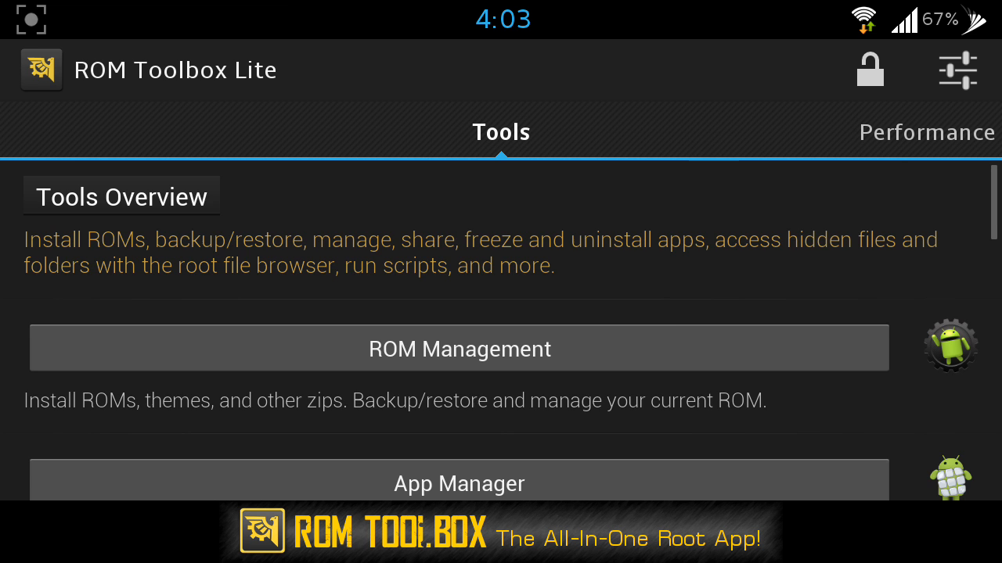
scroll(down, 3)
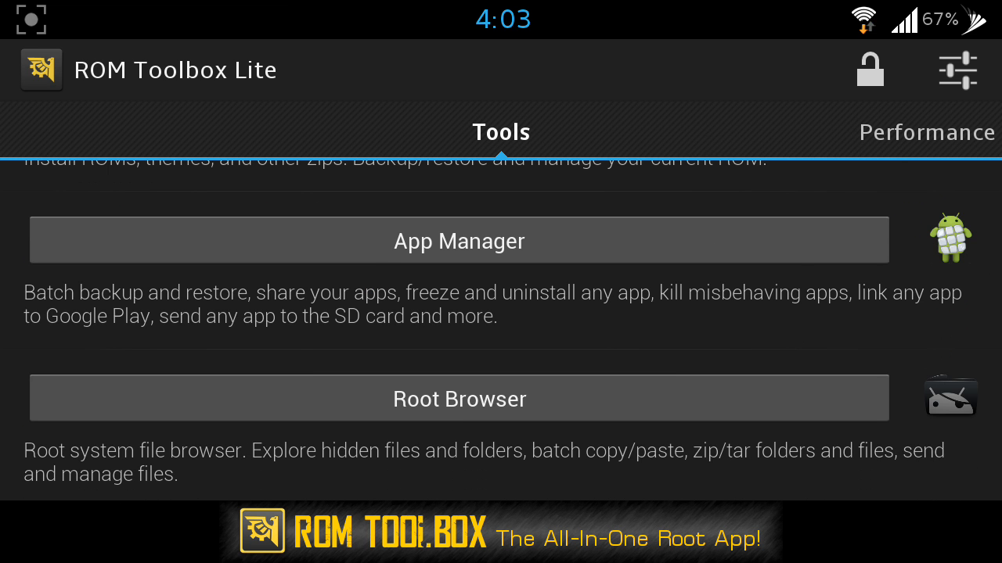
click(460, 399)
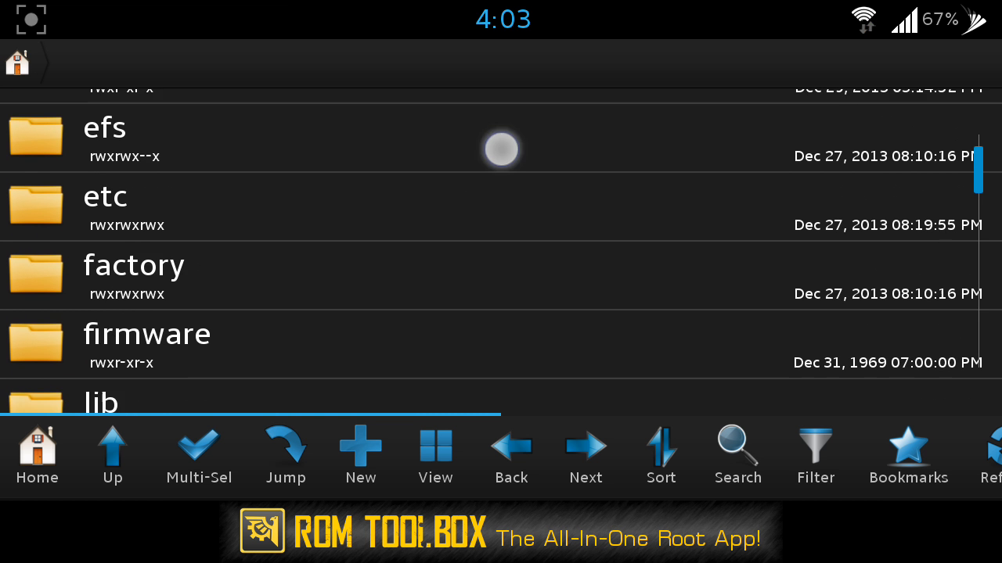
- Scroll through the root folder list down to the system folder
scroll(down, 3)
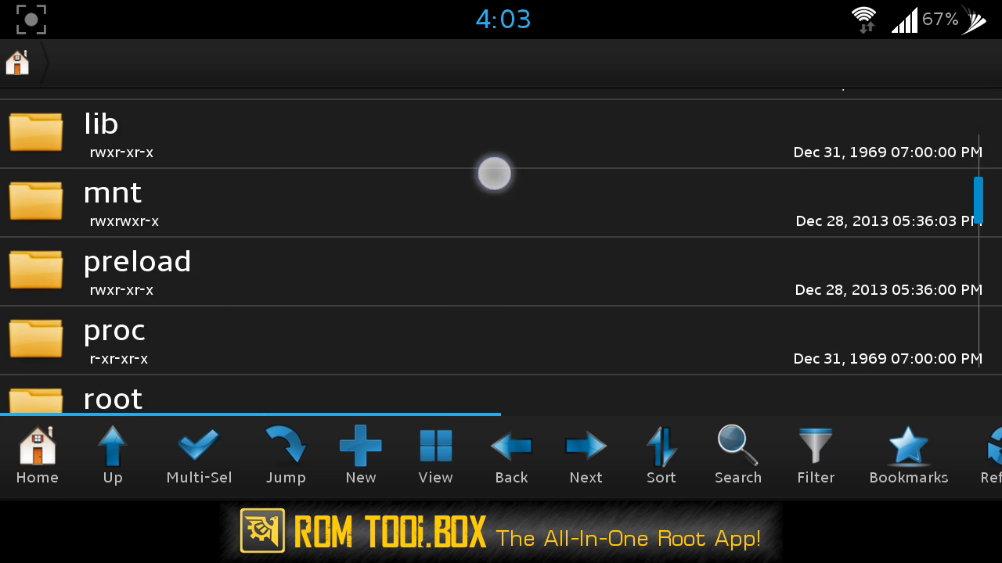
scroll(down, 3)
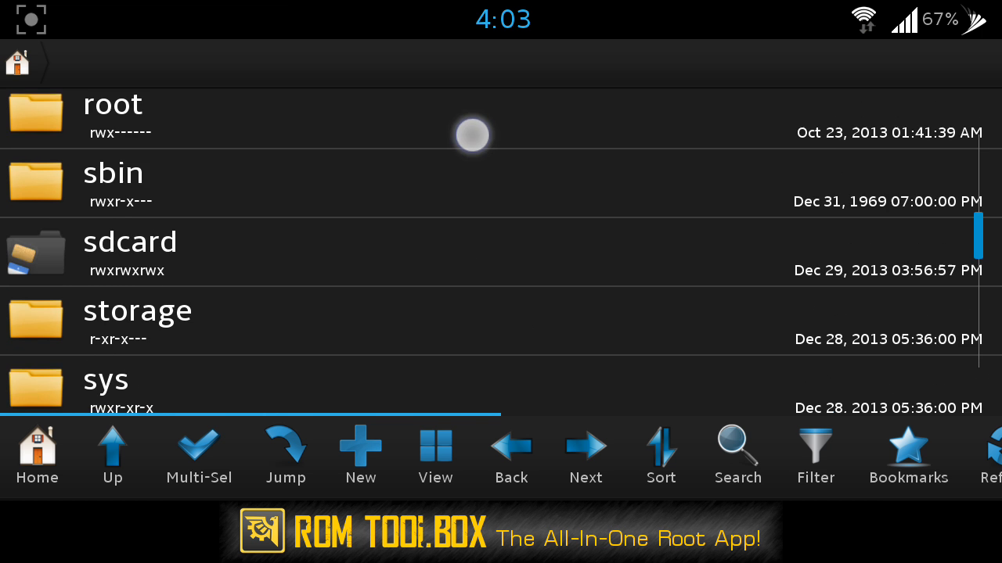
scroll(down, 3)
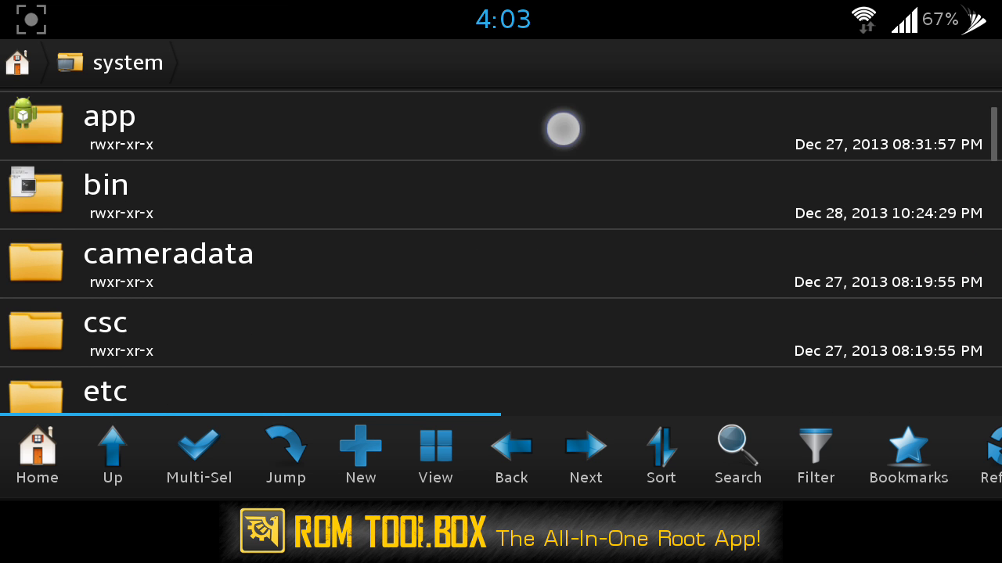
scroll(down, 3)
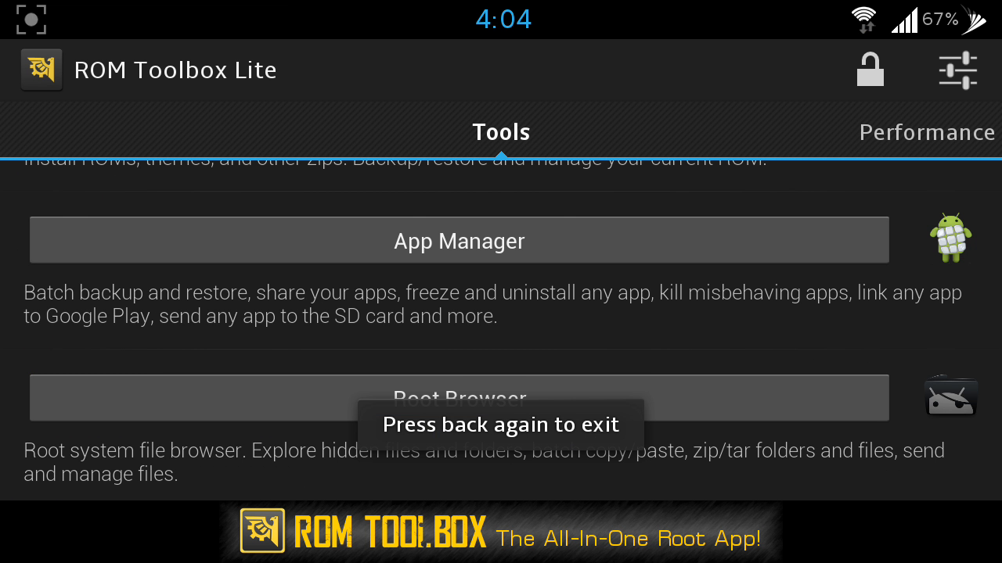
- Navigate the Root Browser into /system/media/audio/ui
key(back)
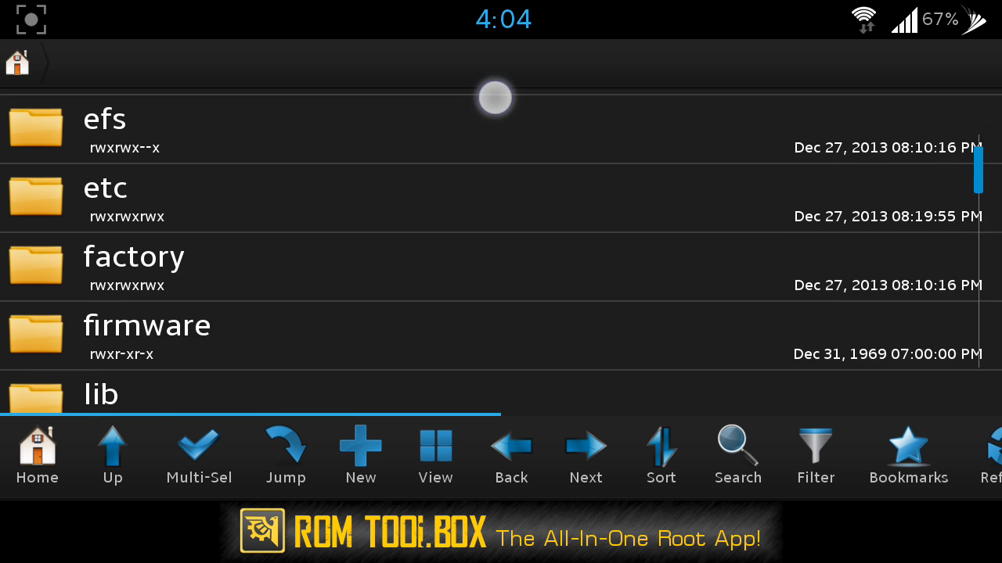
scroll(down, 3)
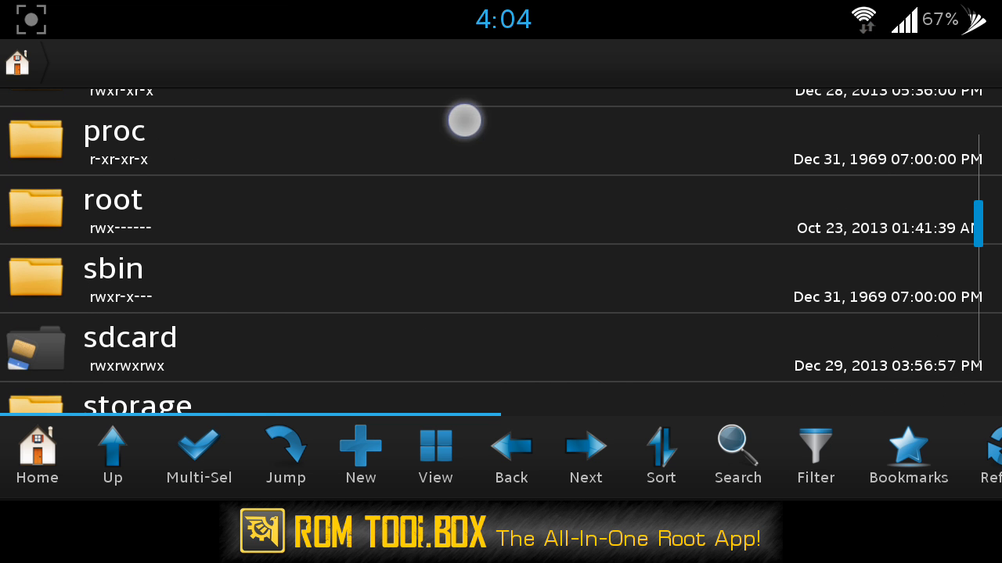
click(463, 120)
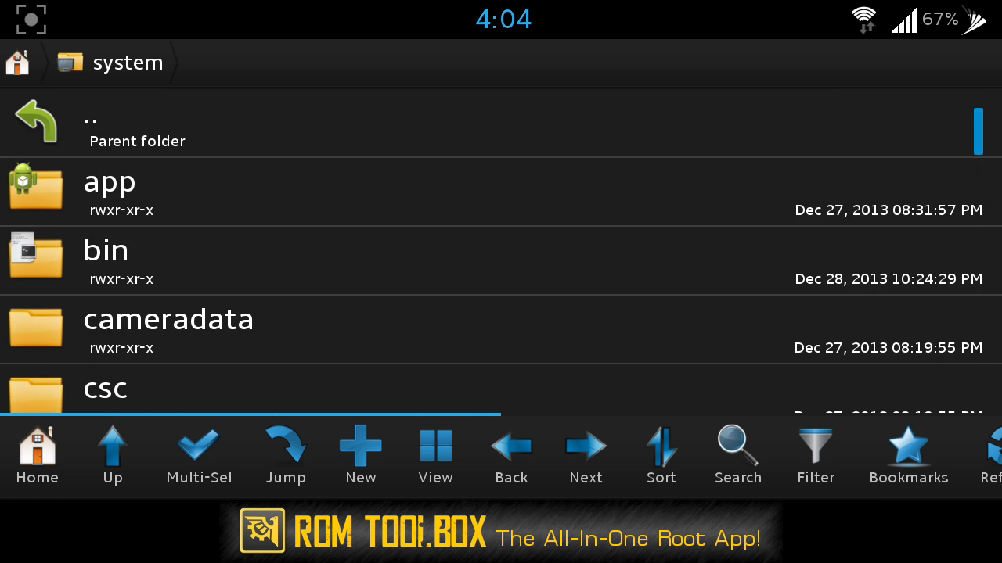
scroll(down, 3)
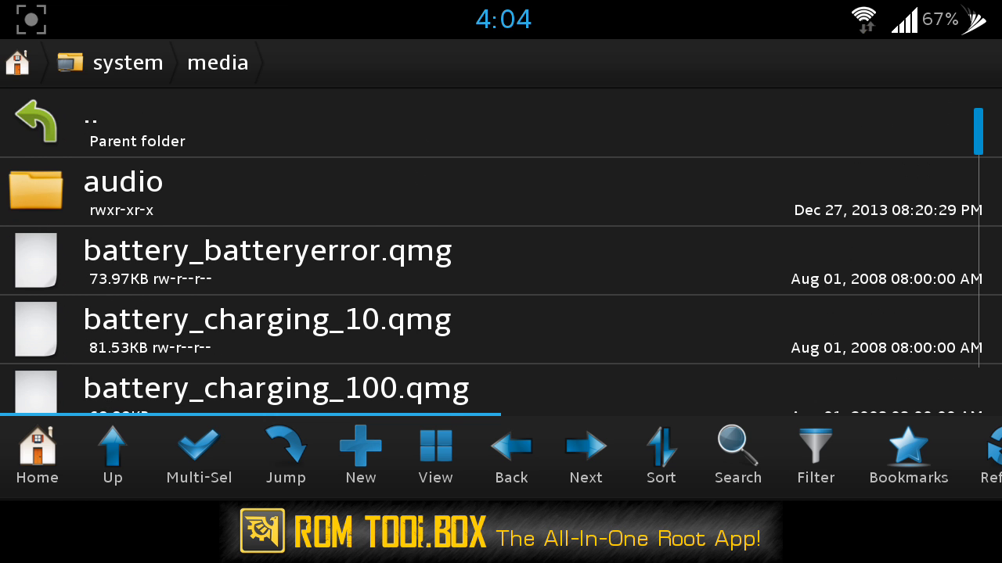
click(122, 191)
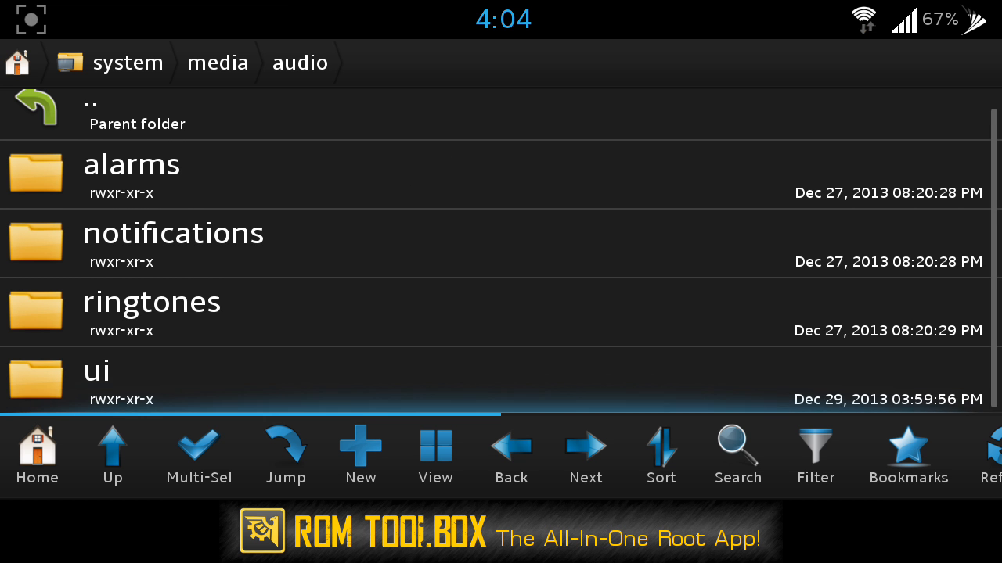
click(95, 369)
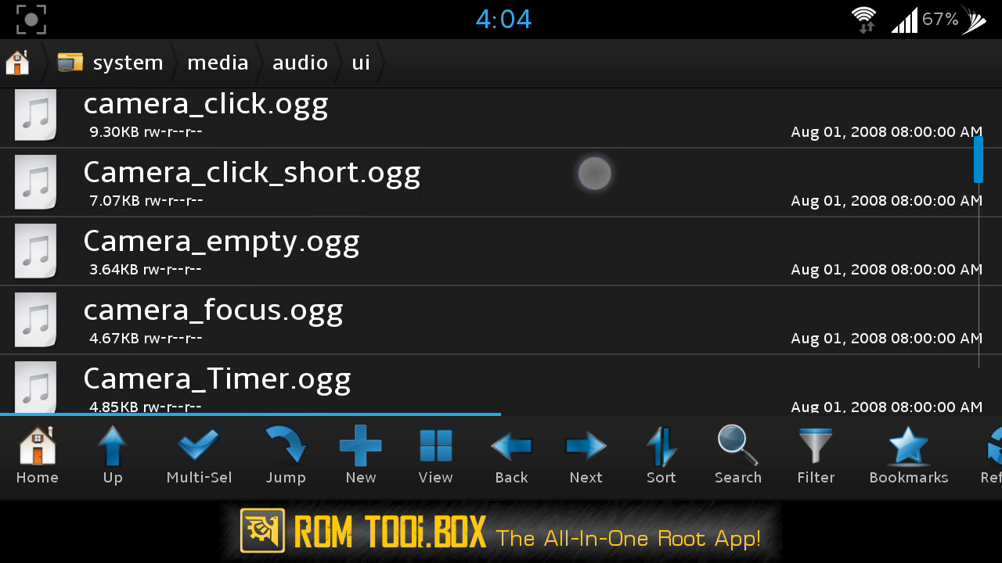
- Scroll the ui sound files down to the S entries near S_HW_Touch.ogg
scroll(down, 3)
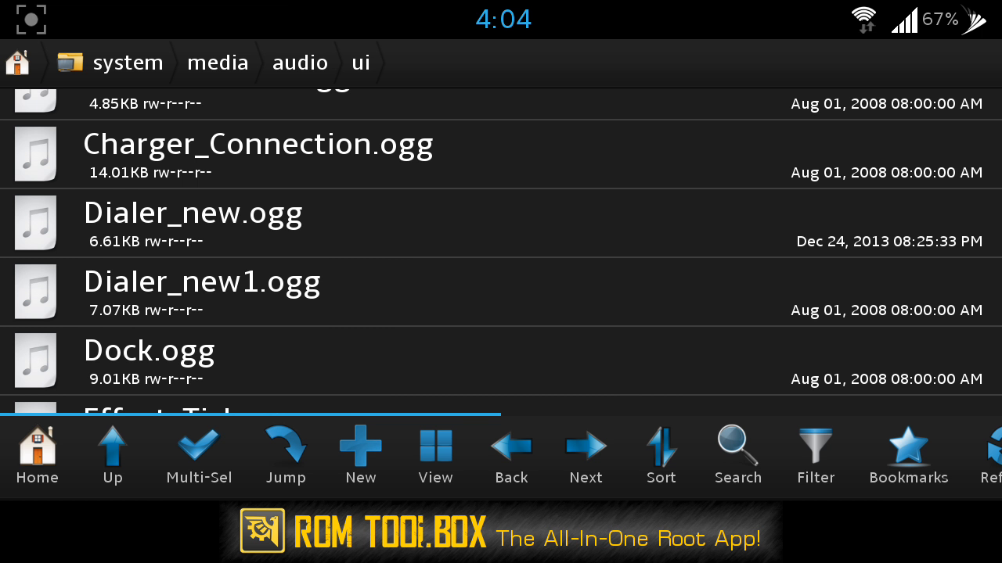
scroll(down, 3)
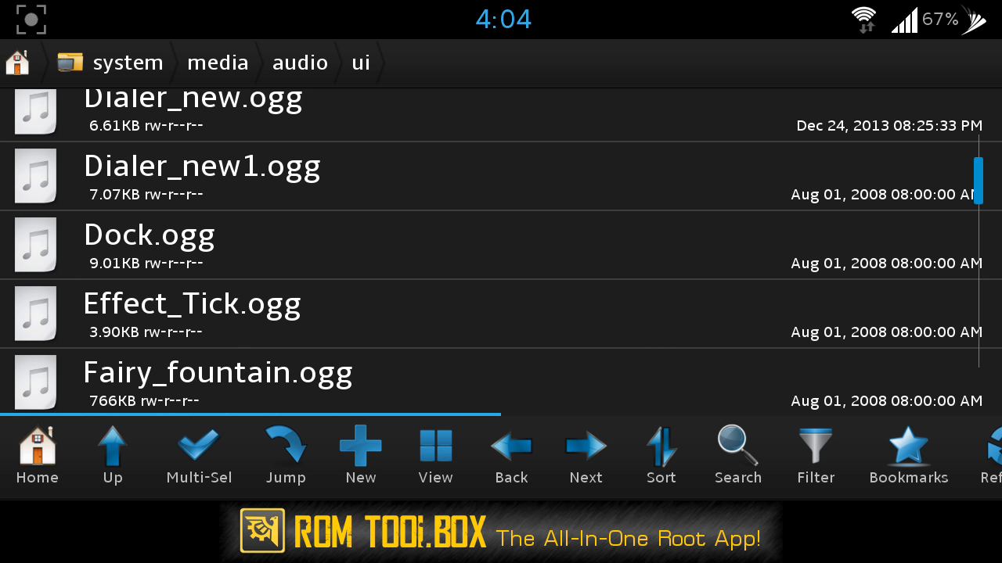
scroll(down, 3)
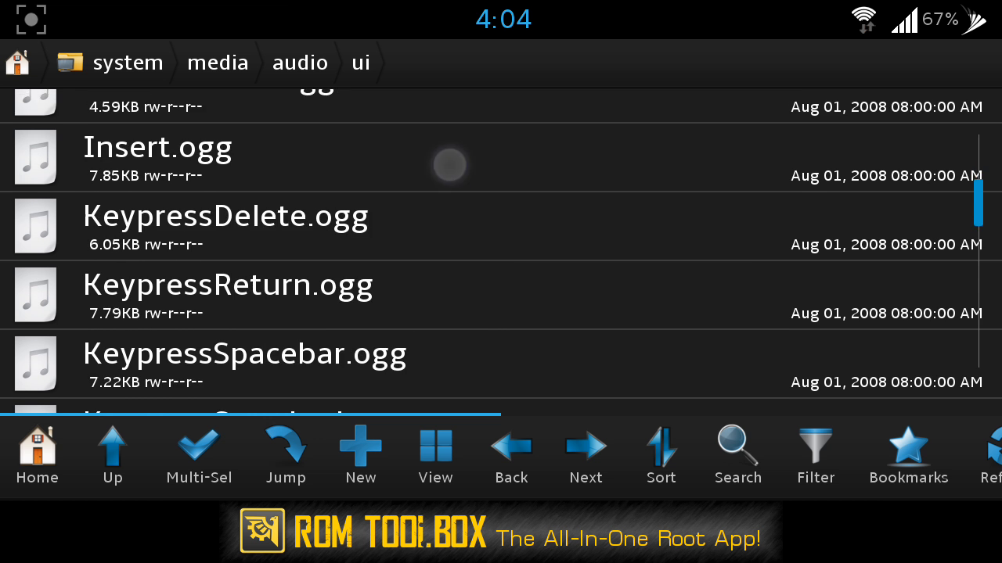
scroll(down, 3)
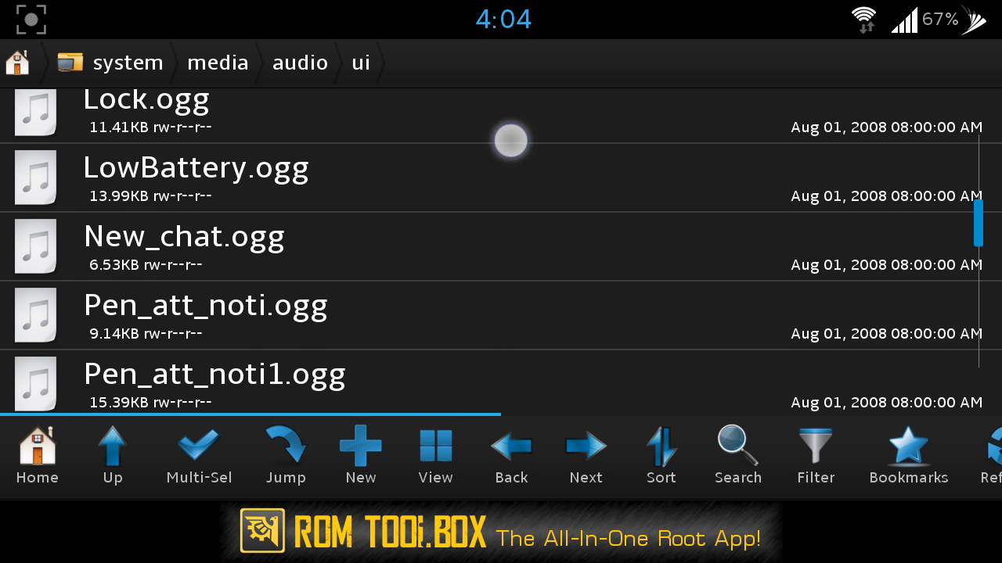
scroll(down, 3)
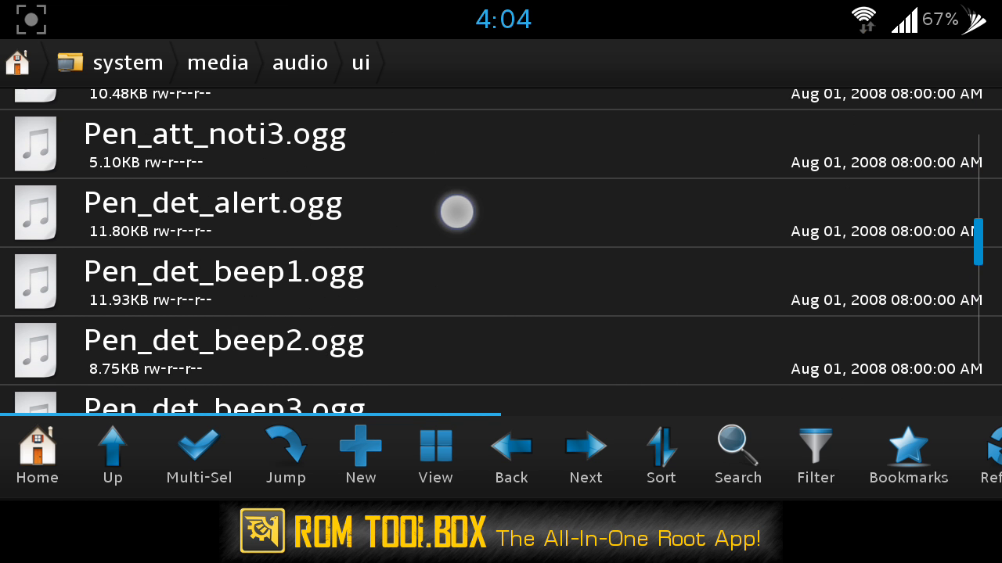
scroll(down, 3)
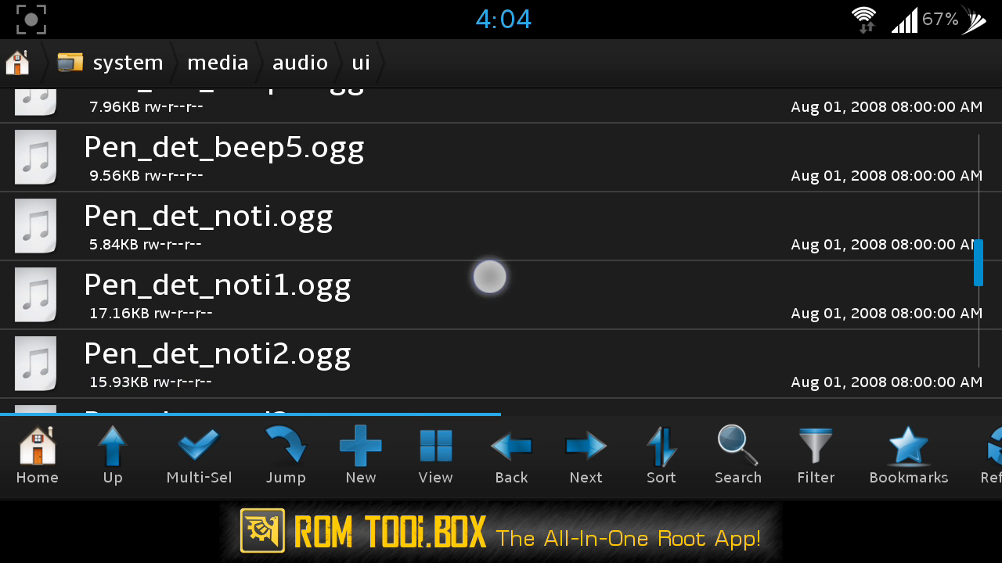
scroll(down, 3)
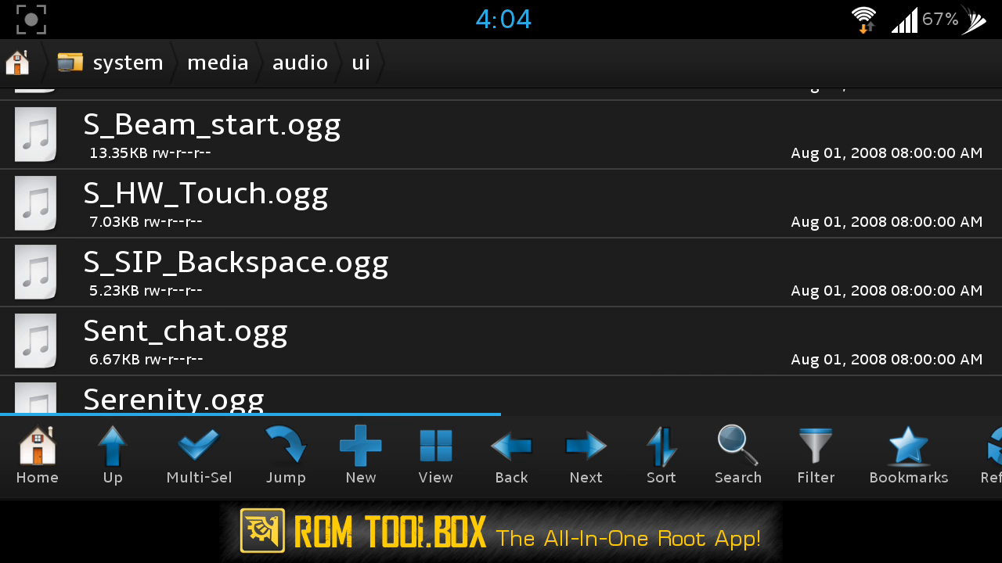
- Rename S_HW_Touch.ogg to S_HW_Touch1.ogg via its long-press Rename action and confirm
click(273, 221)
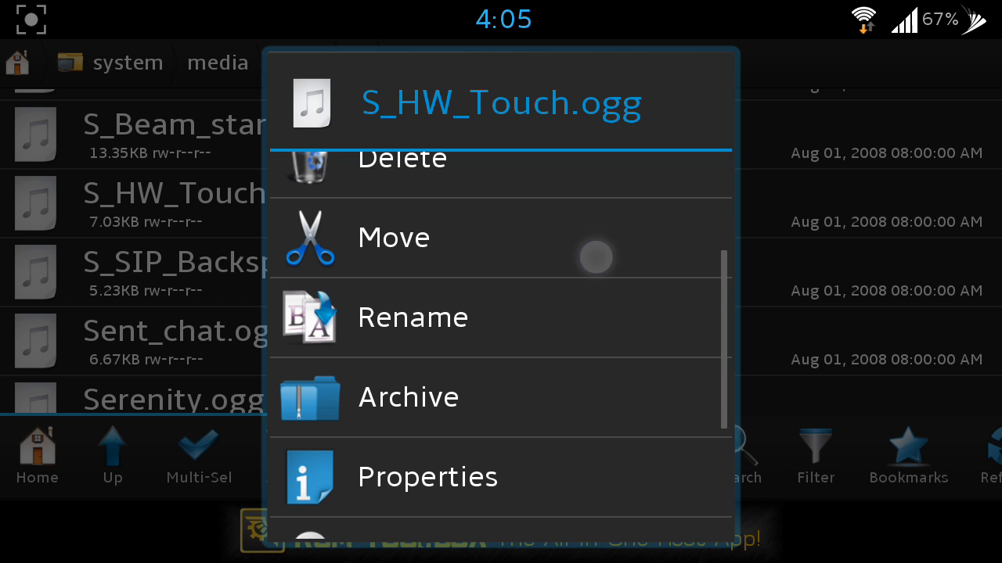
click(413, 316)
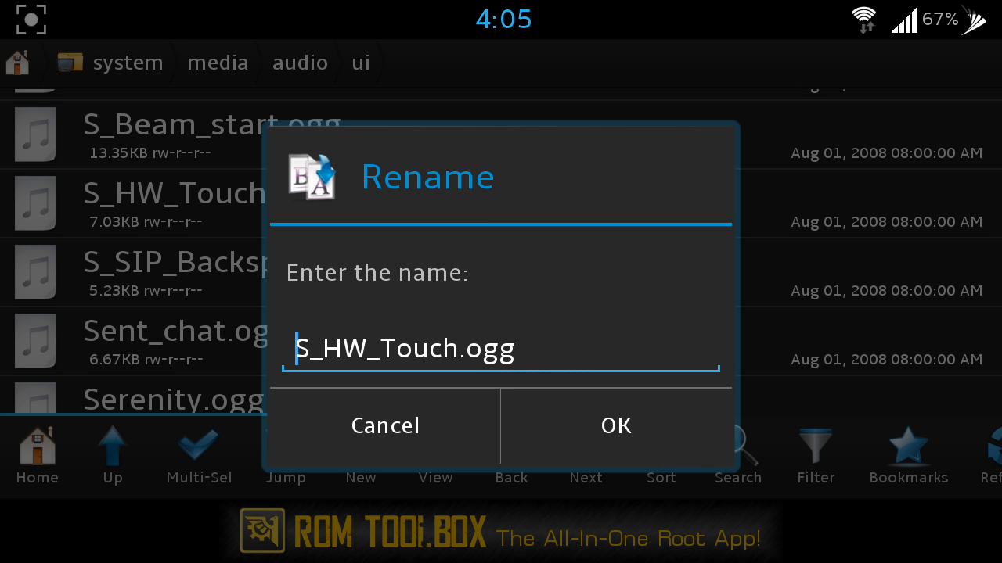
click(501, 349)
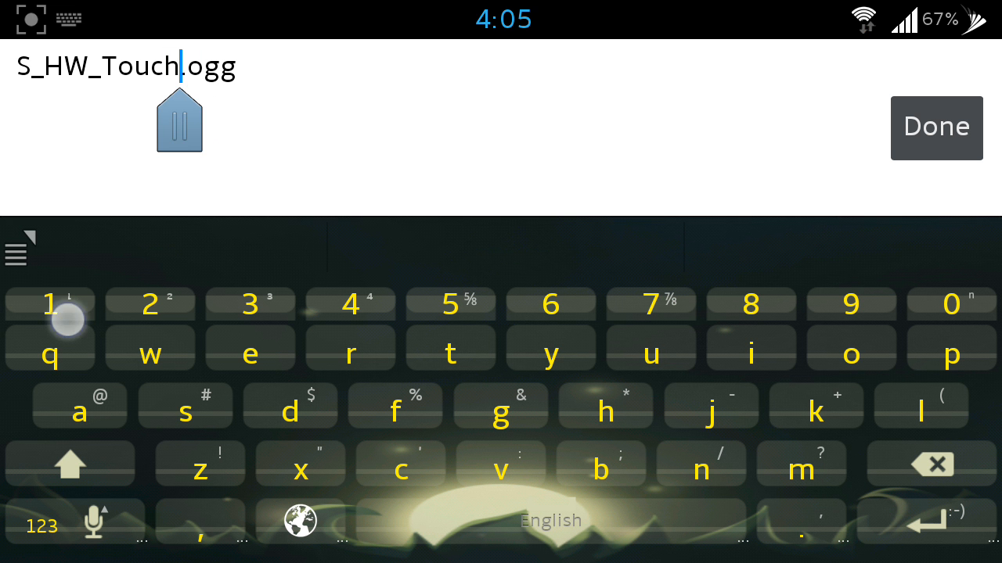
text(1)
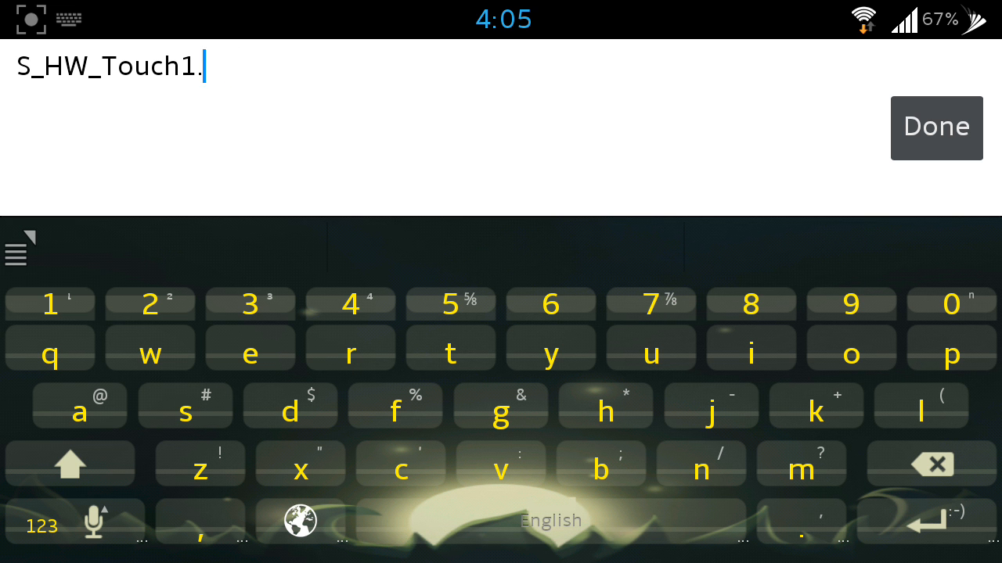
click(936, 129)
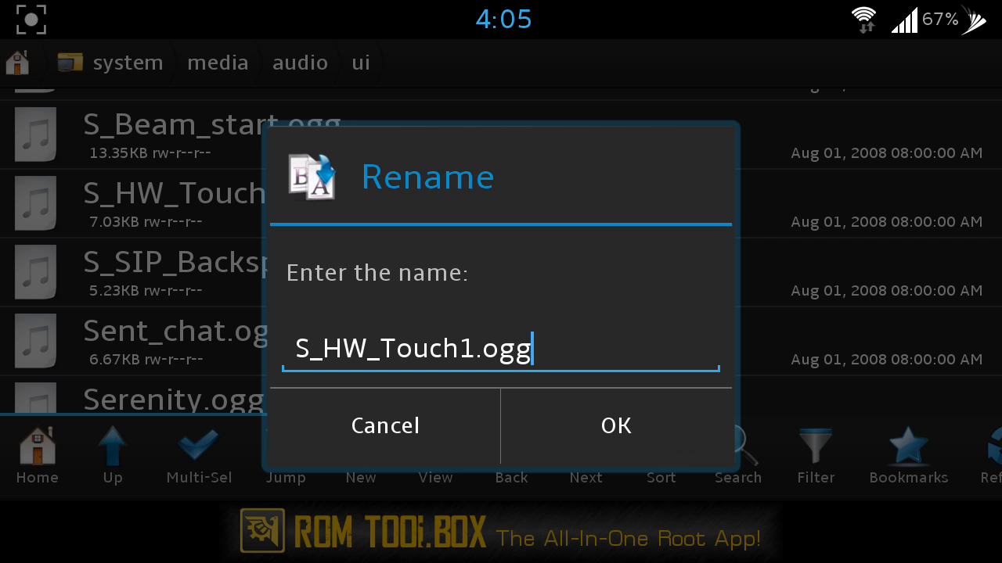
click(617, 425)
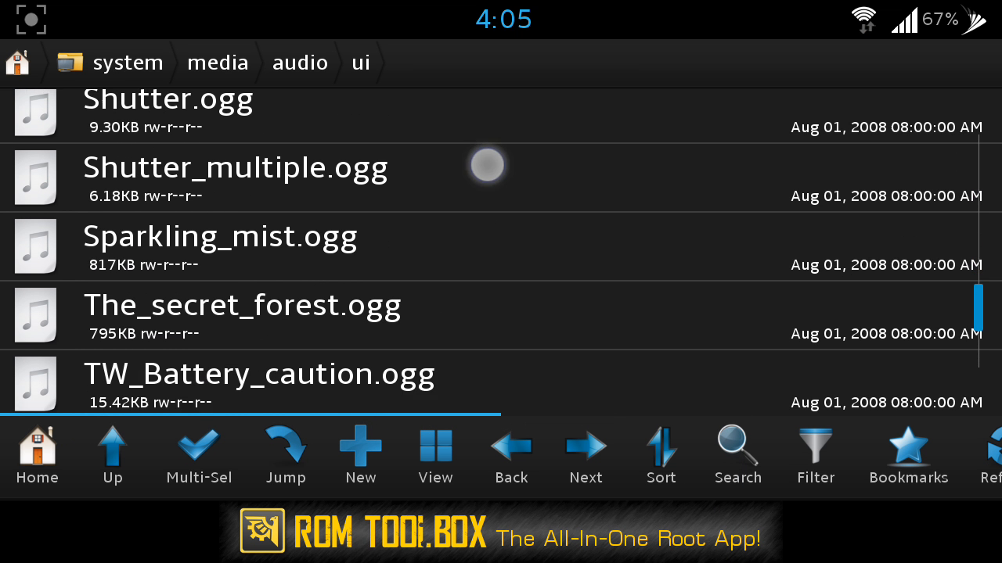
- Scroll to TW_Touch.ogg and start its Rename action
scroll(down, 3)
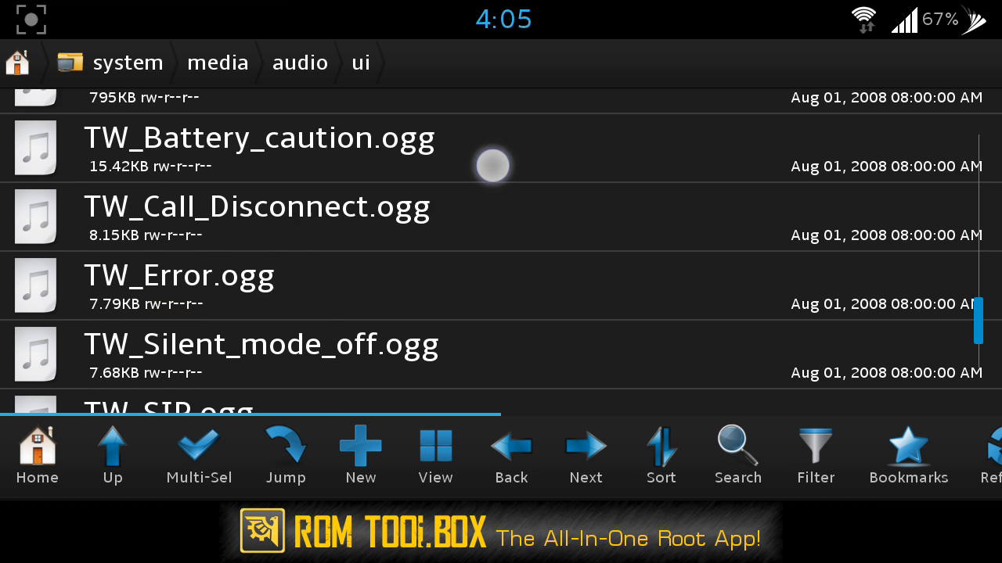
scroll(down, 3)
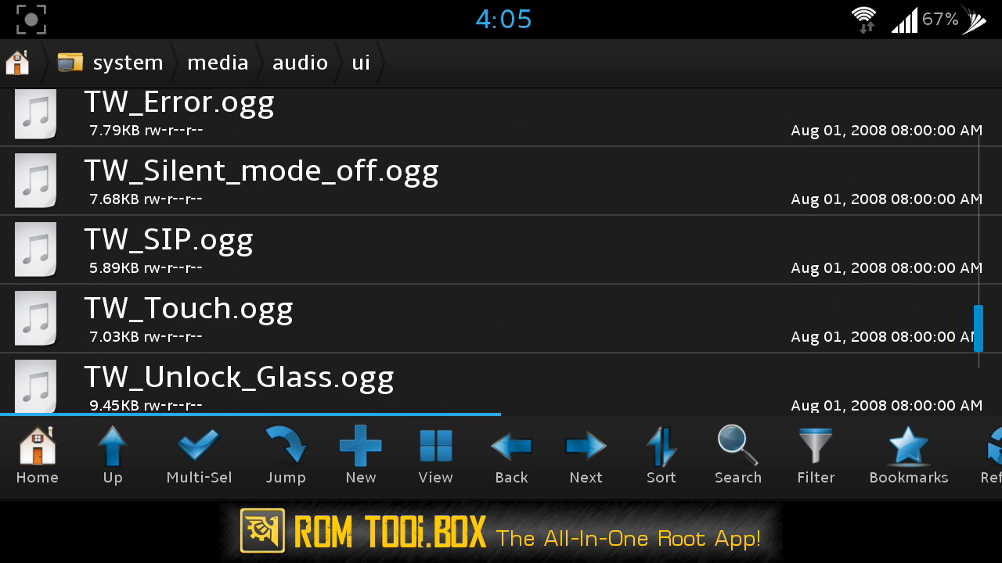
scroll(down, 3)
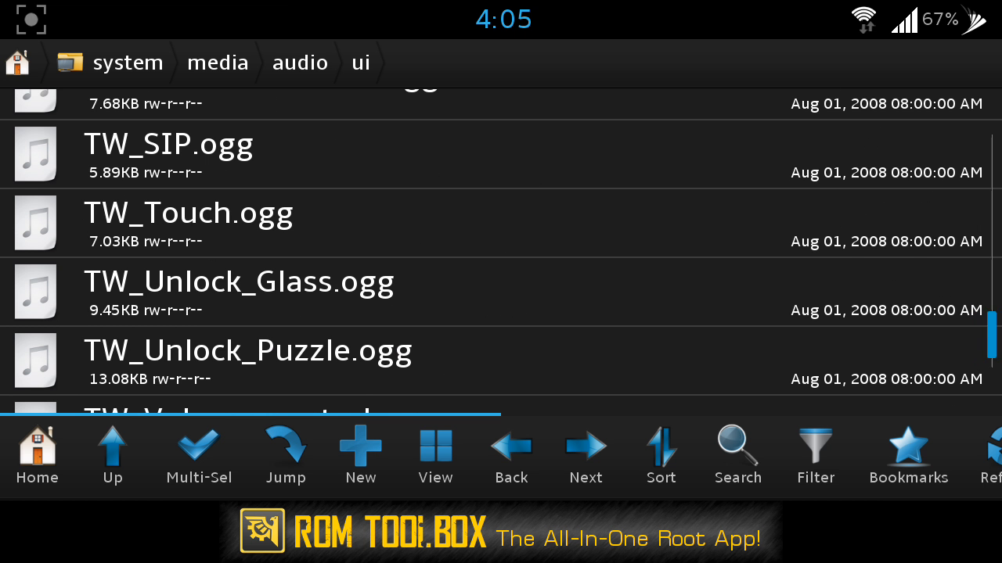
click(188, 212)
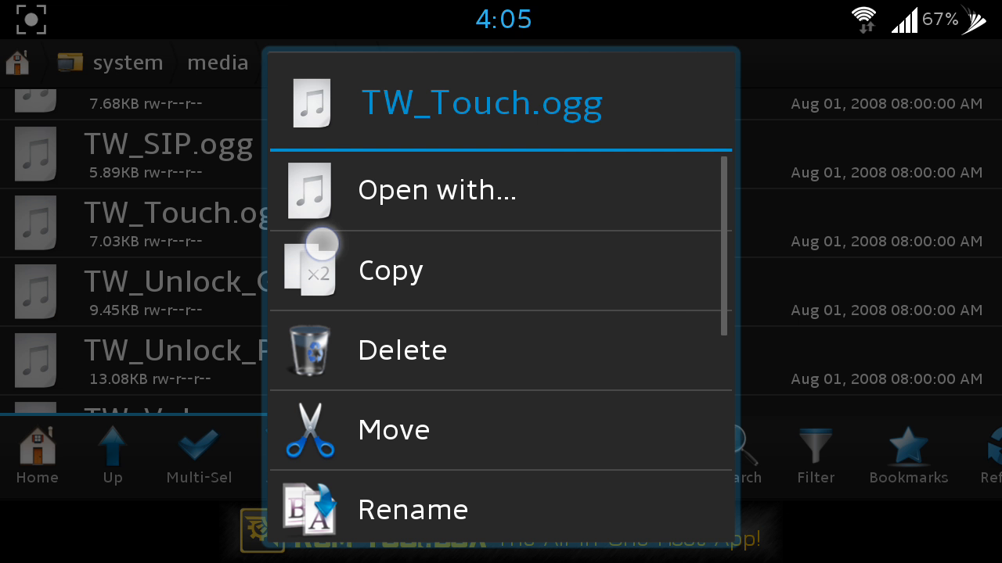
scroll(down, 3)
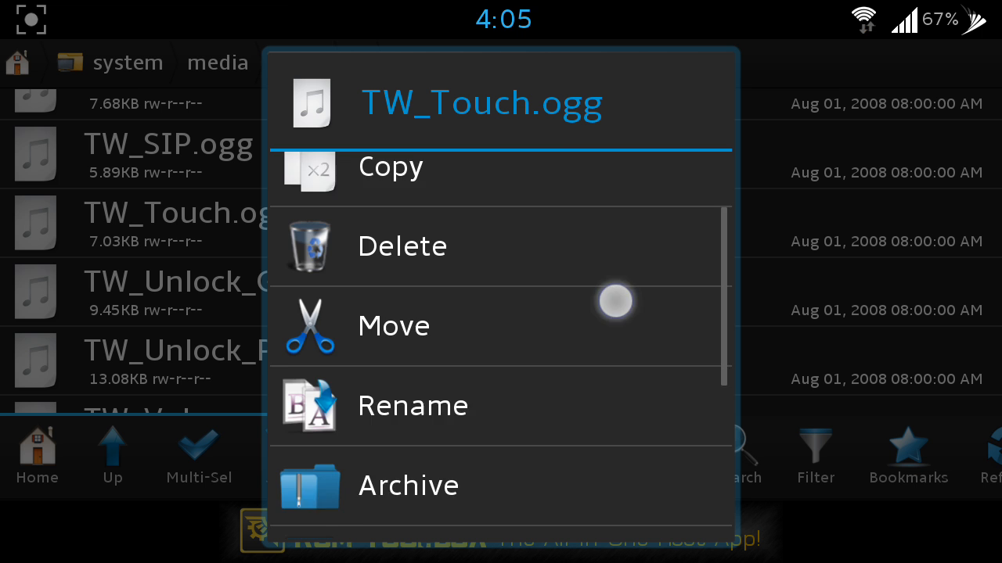
click(414, 406)
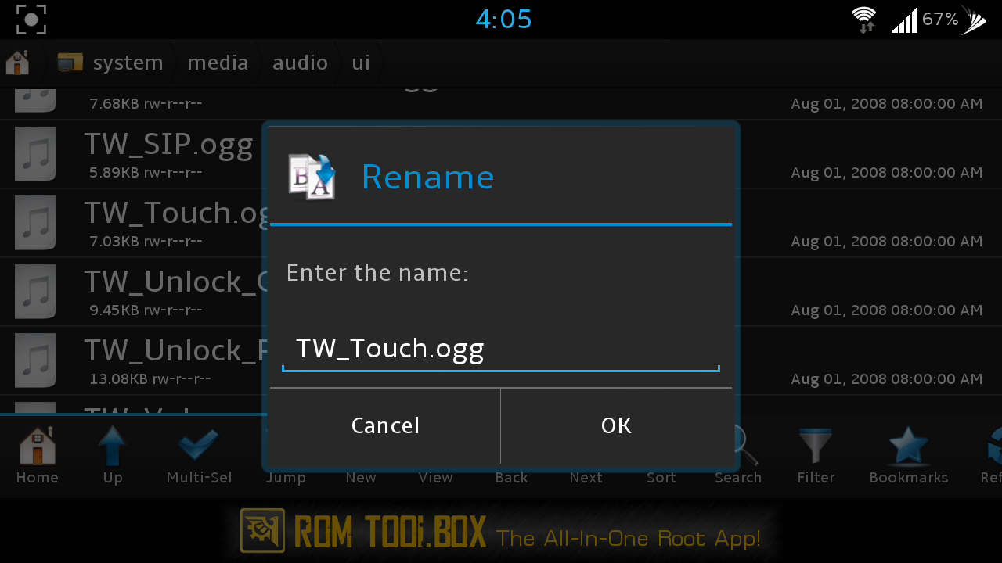
- Confirm the new name TW_Touch1.ogg and go up to the root folder
click(413, 348)
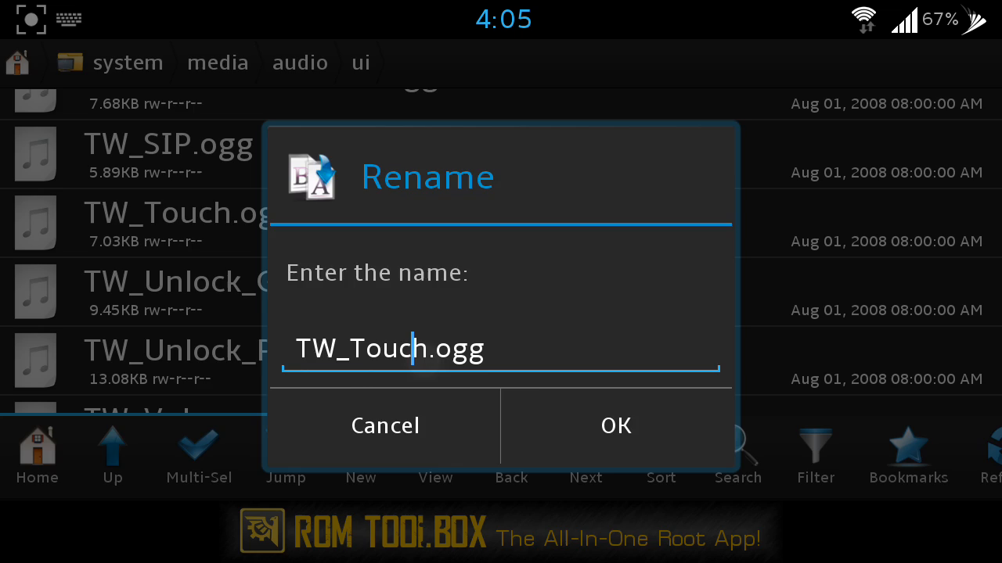
click(501, 349)
text(1)
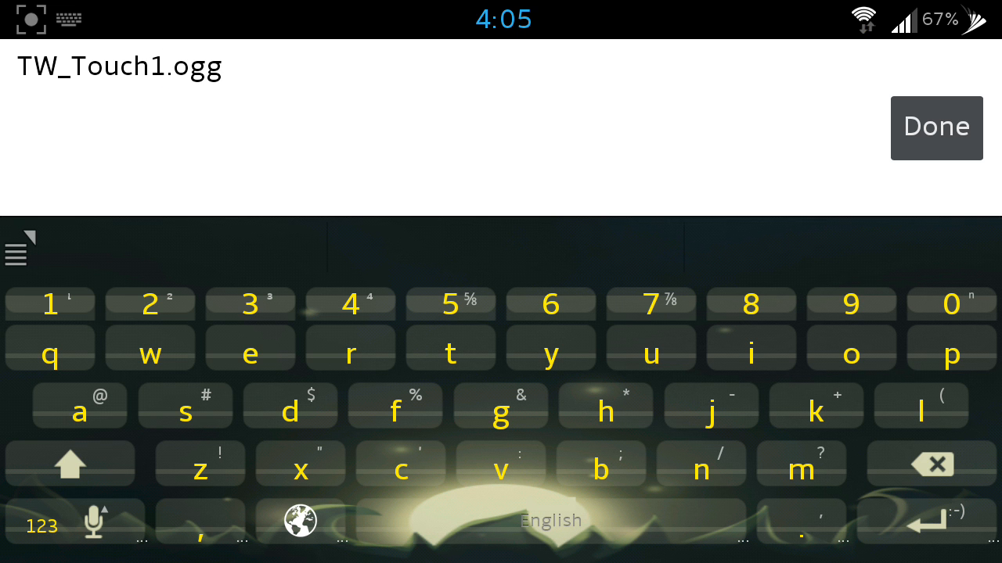
click(936, 129)
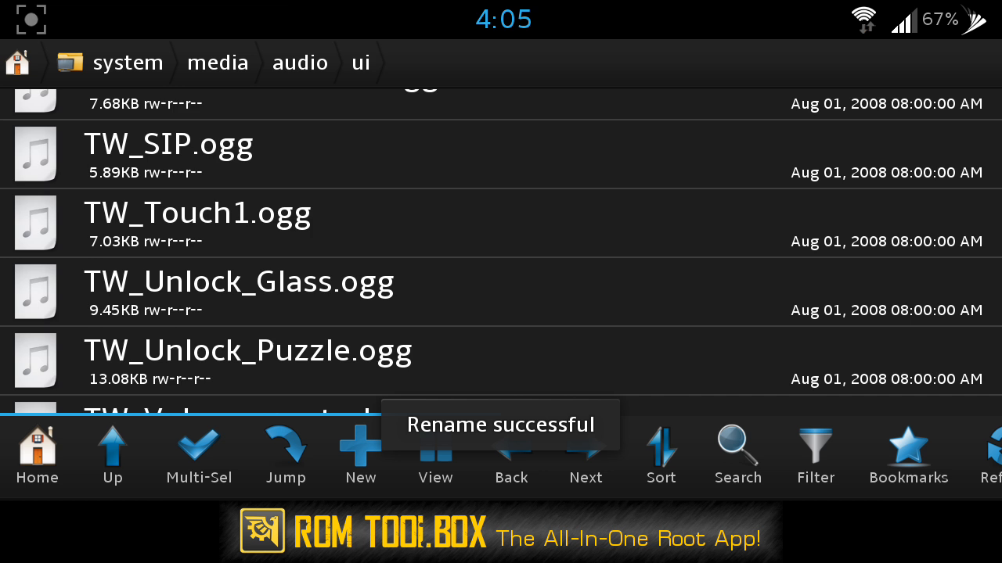
click(217, 62)
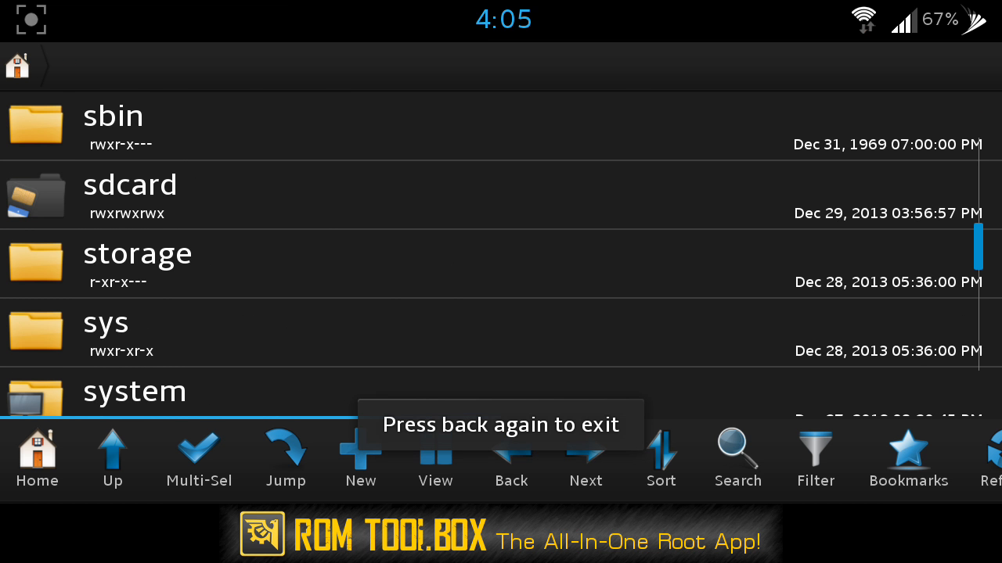
- Leave ROM Toolbox and launch ES File Explorer, scrolling toward the storage folder
key(back)
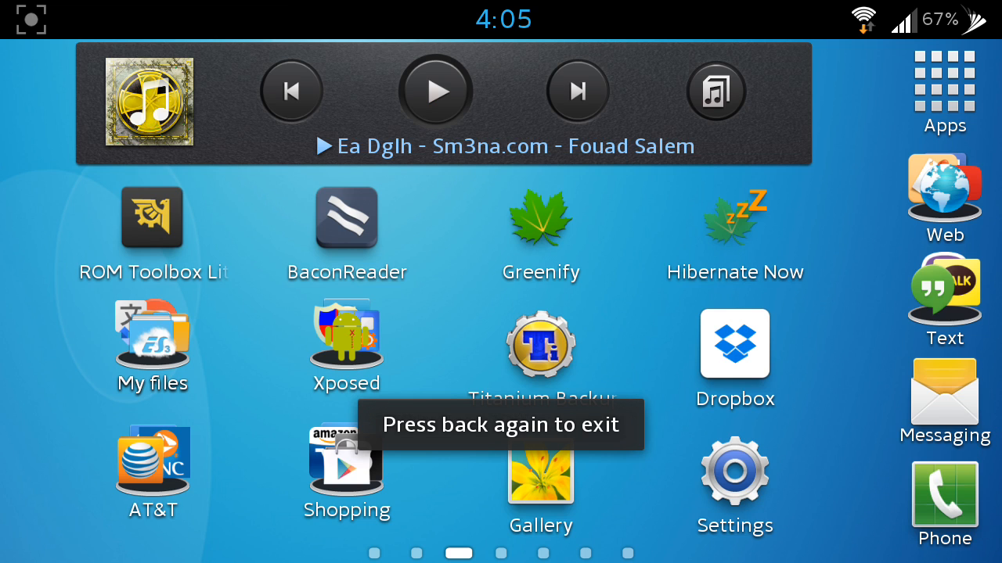
click(152, 341)
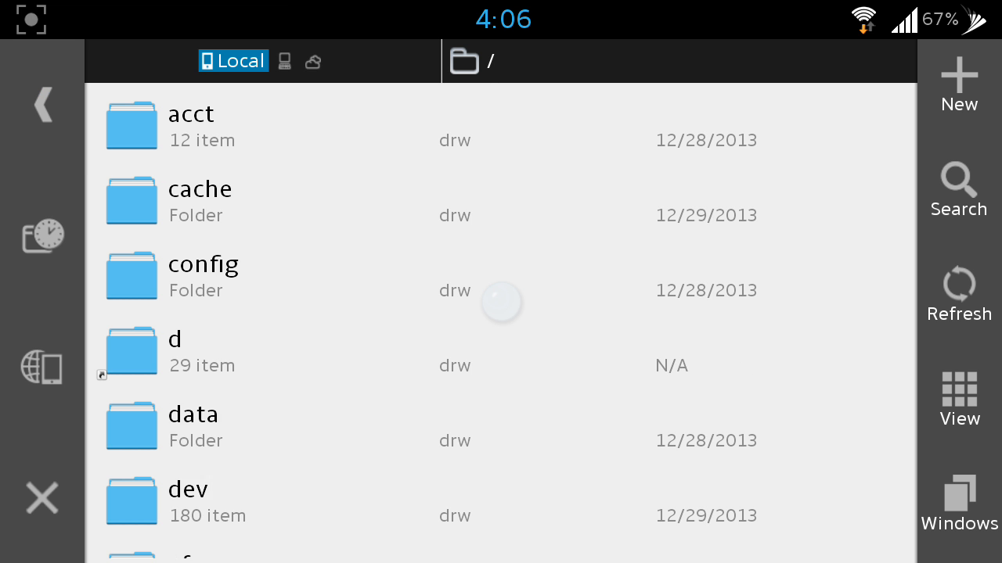
scroll(down, 3)
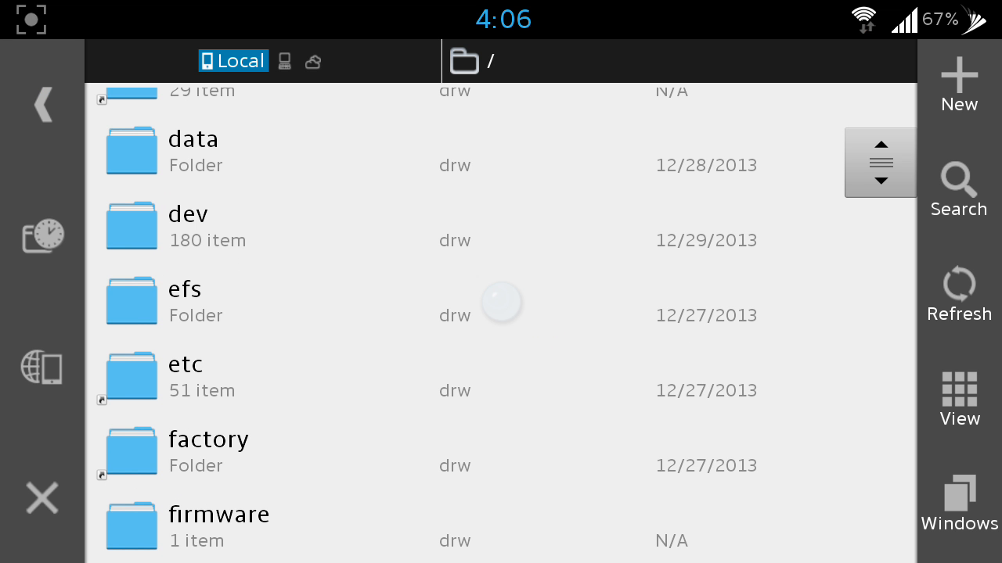
scroll(down, 3)
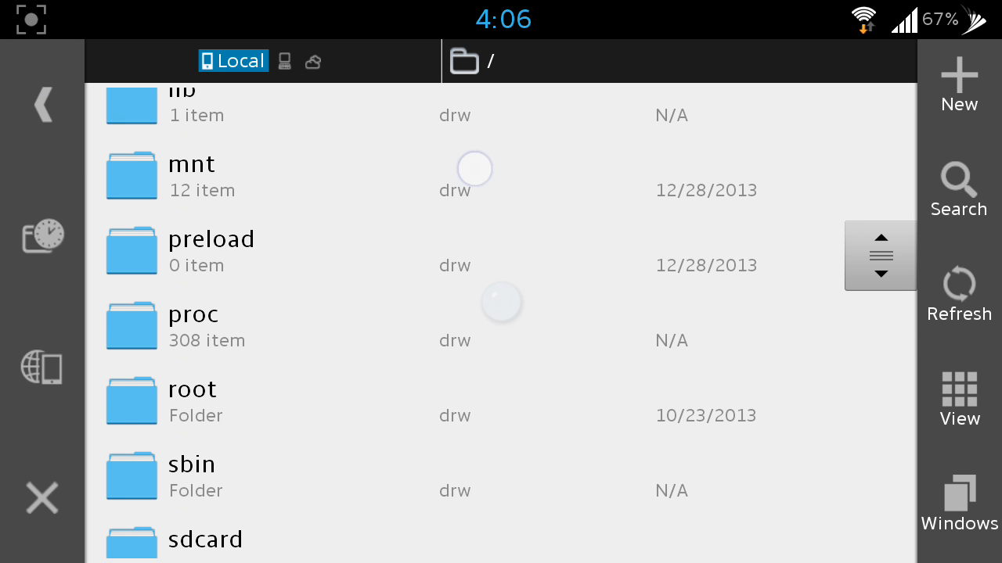
scroll(down, 3)
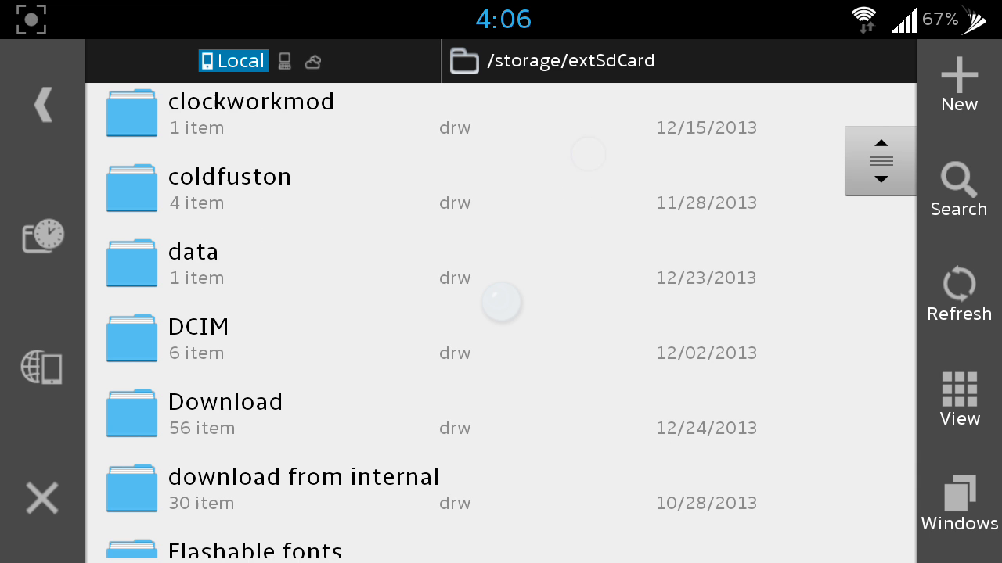
- Reach /storage/extSdCard/Skynote and start opening the Sky Note zip archive
scroll(down, 3)
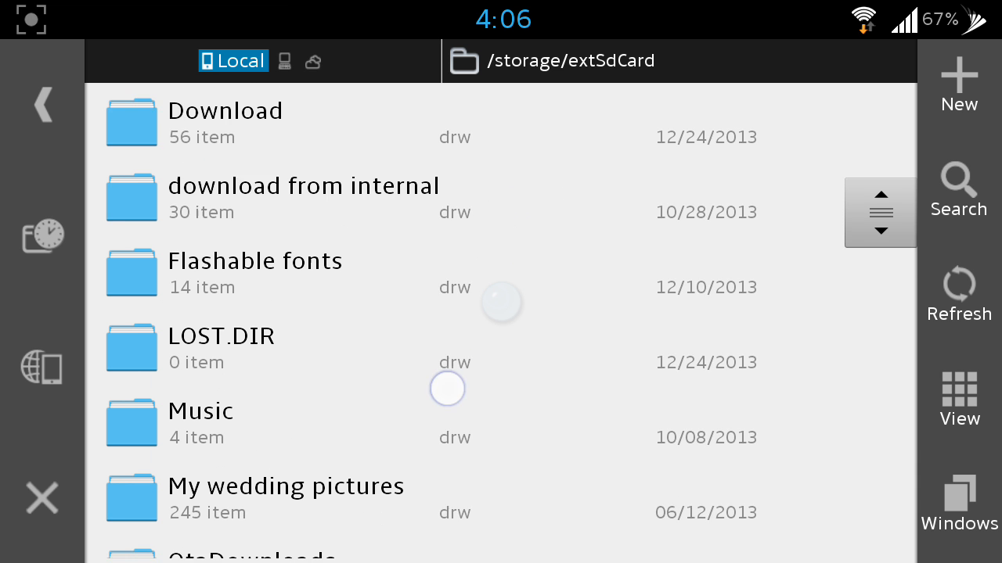
scroll(down, 3)
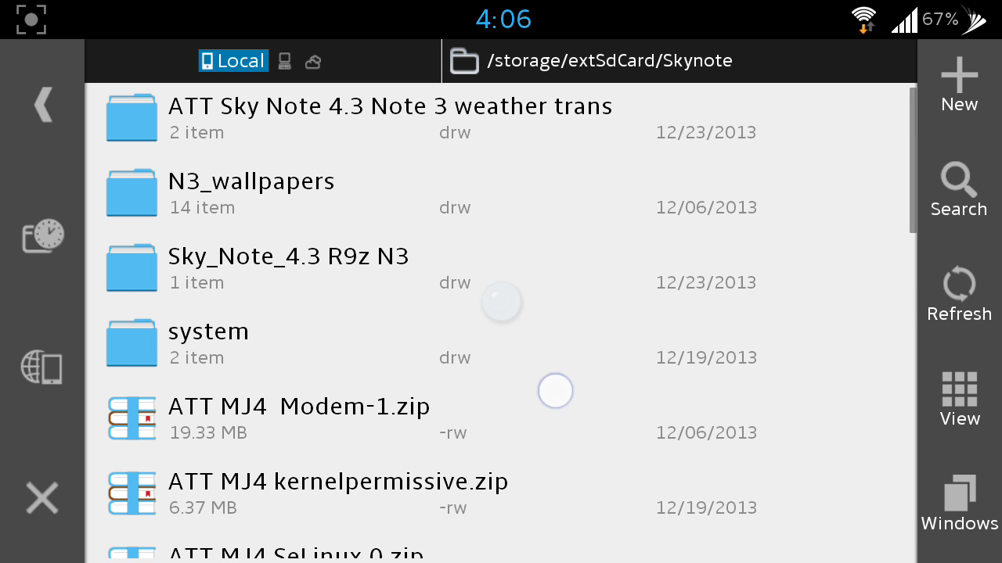
scroll(down, 3)
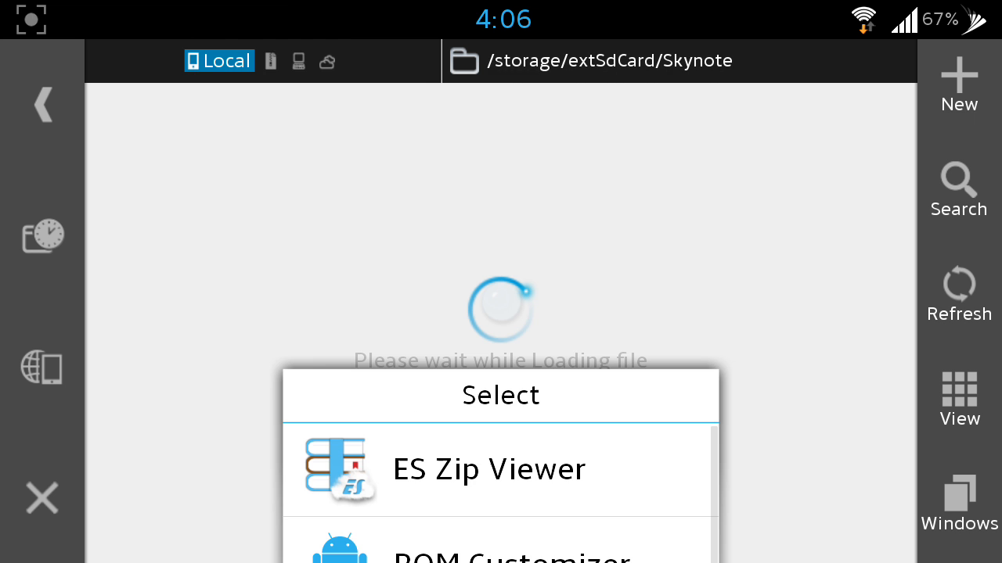
- Open Sky_Note_Air.zip in ES Zip Viewer at system/media/audio, cancelling an extract of ui
click(488, 469)
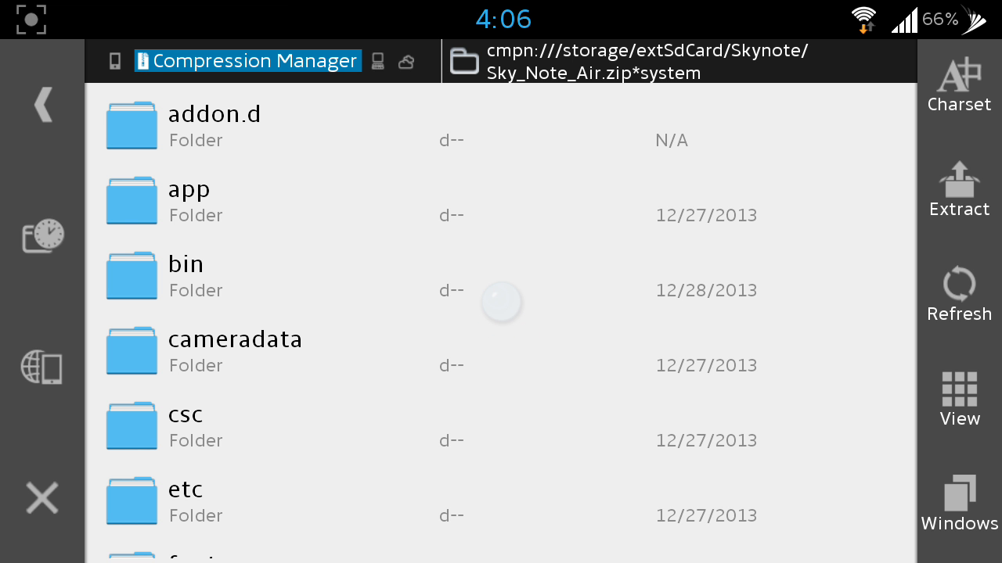
scroll(down, 3)
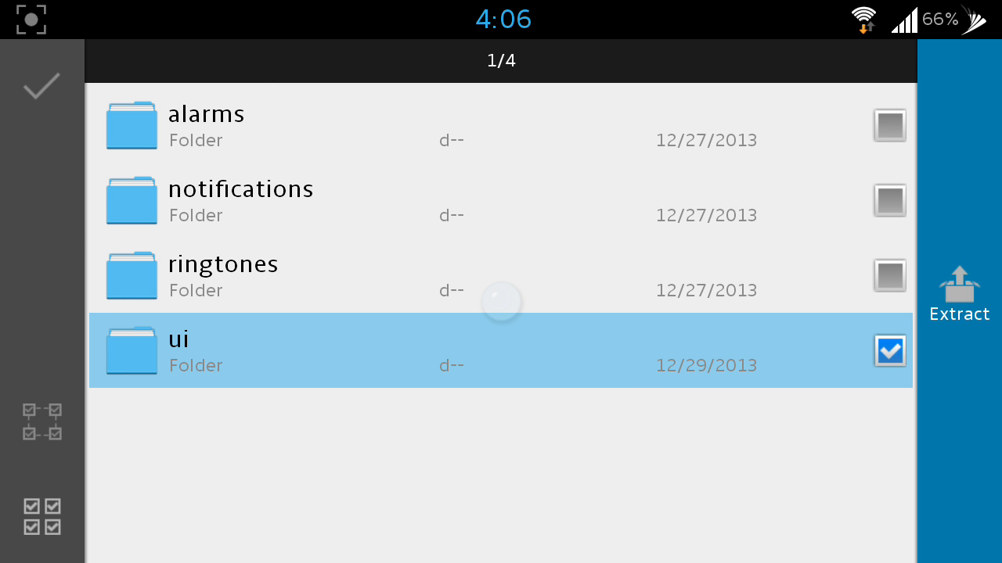
click(958, 294)
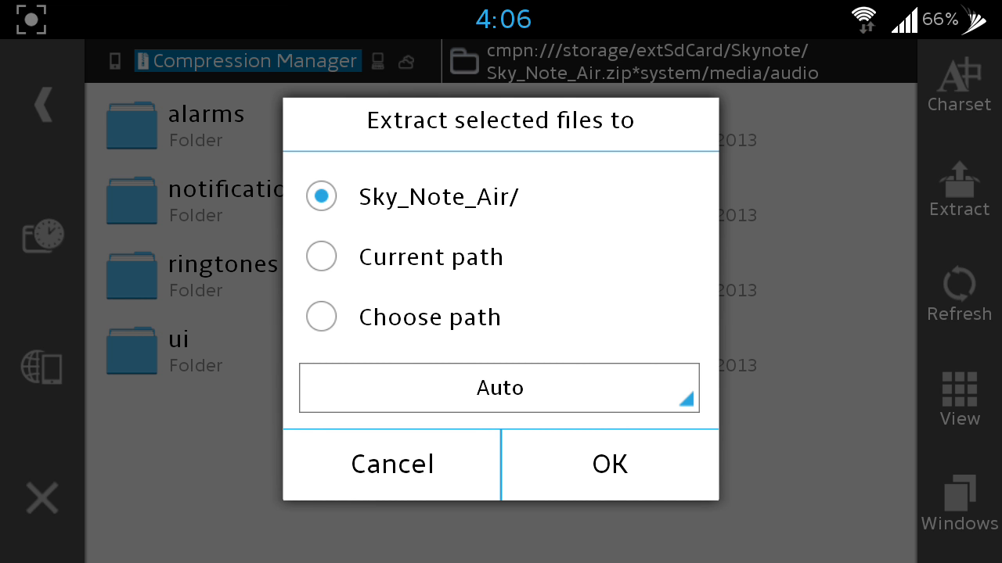
click(609, 464)
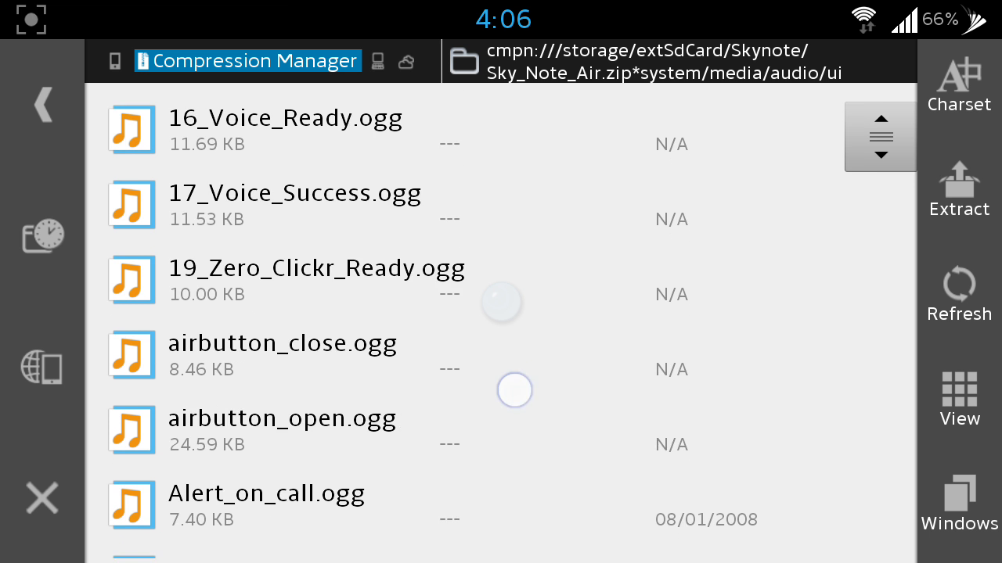
- Preview Dialer_new.ogg from the archive's ui sounds and close the player
scroll(down, 3)
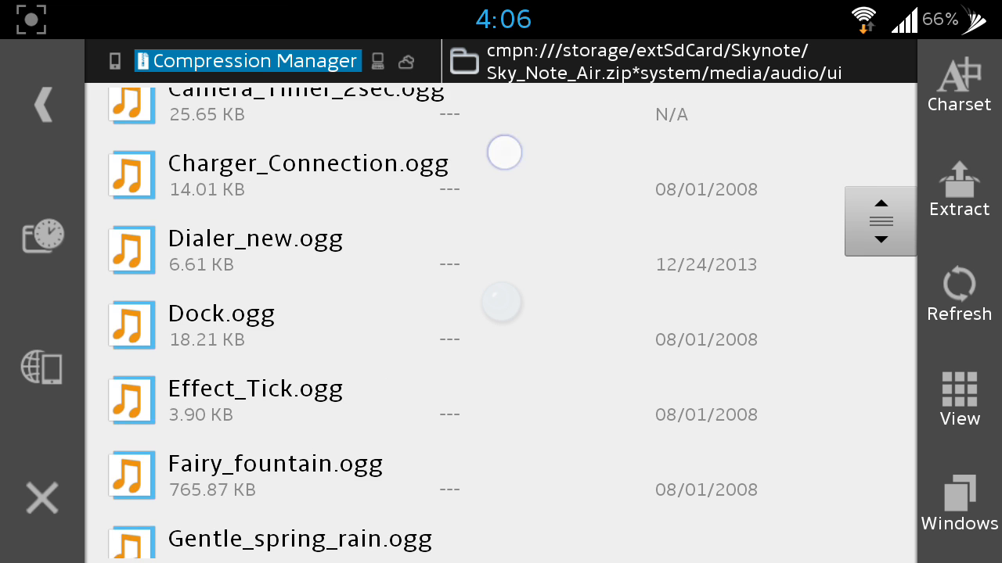
scroll(down, 3)
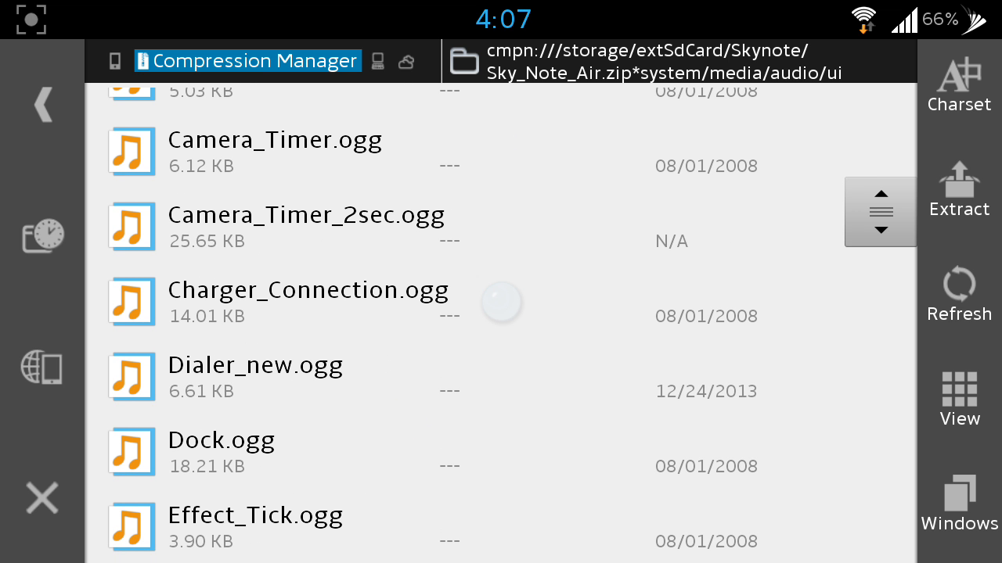
click(307, 303)
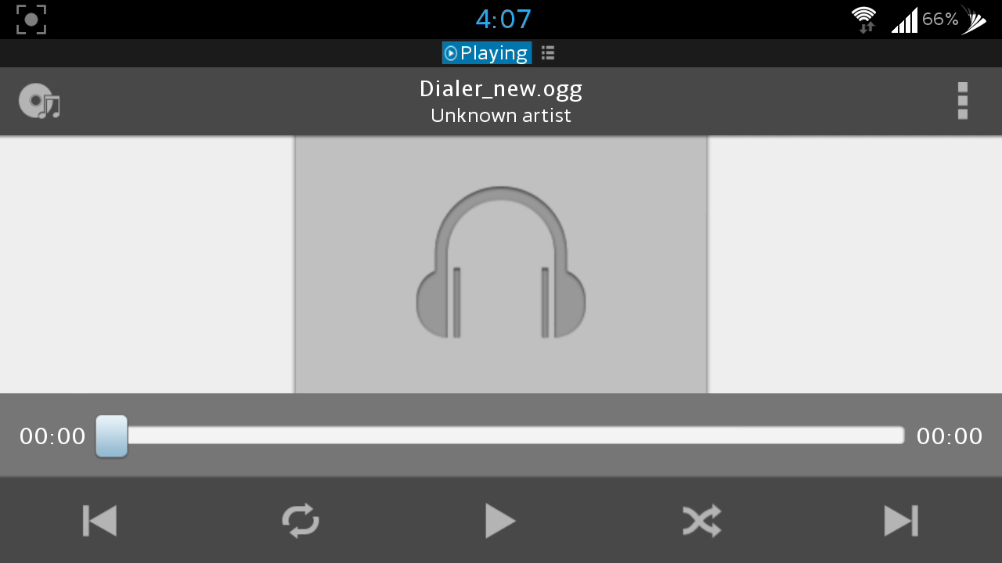
click(501, 521)
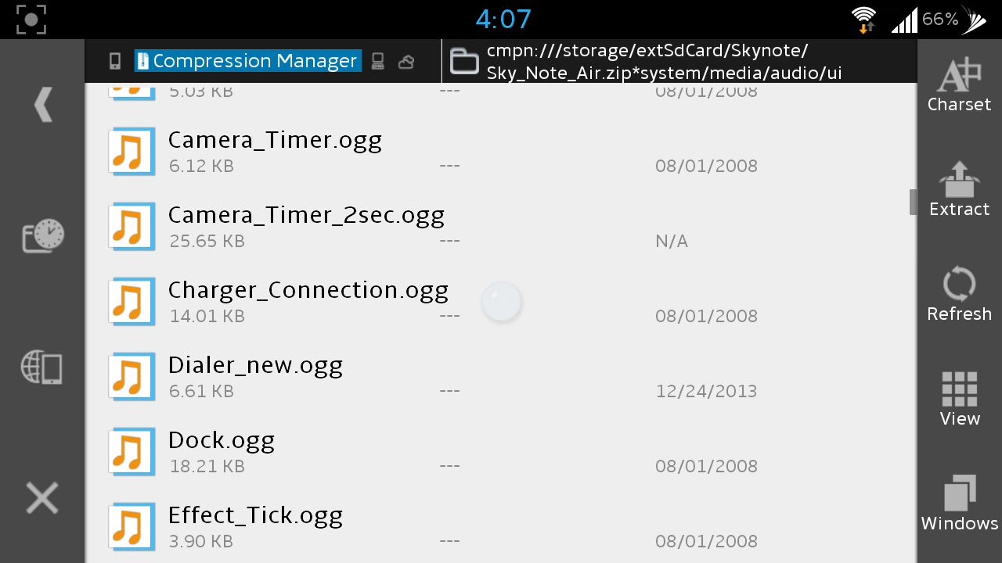
- Scroll further through the ui sound list before leaving the archive
scroll(down, 3)
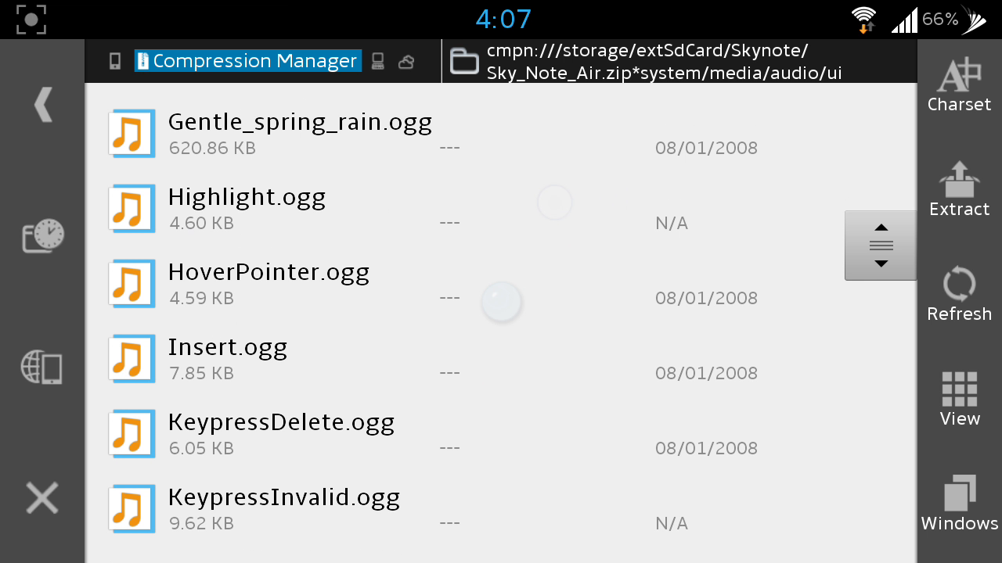
scroll(down, 3)
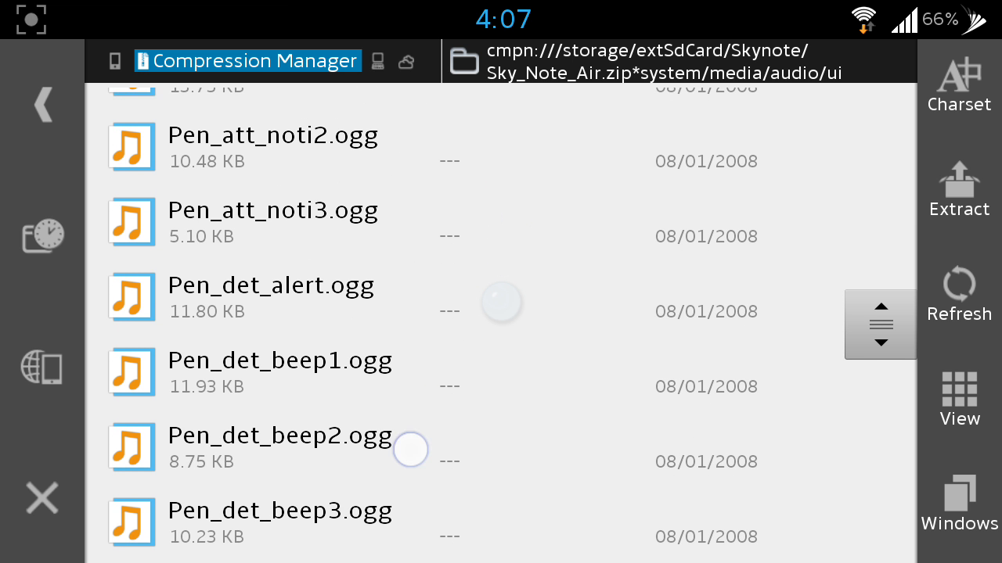
scroll(down, 3)
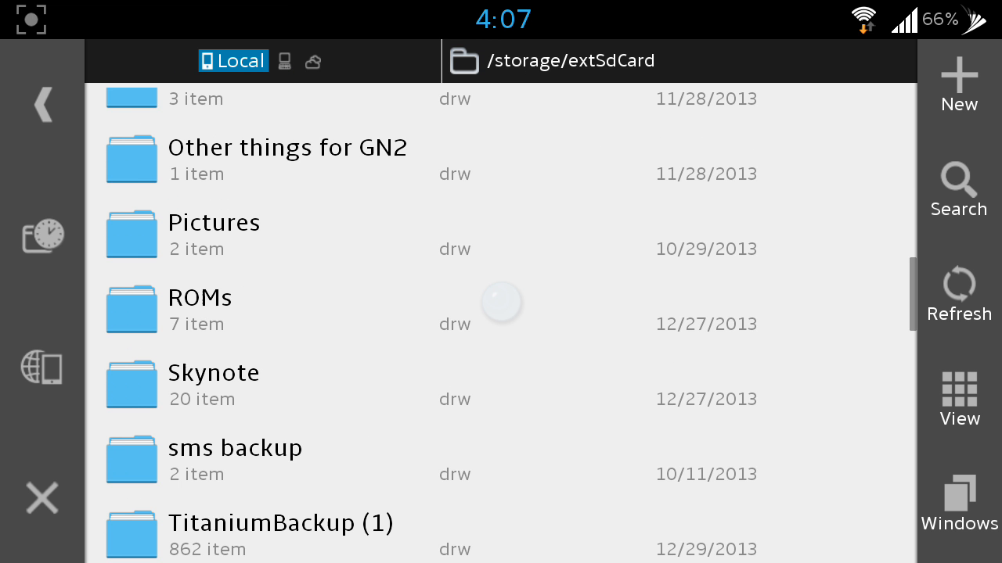
- Return from ES File Explorer to ROM Toolbox Lite's Root Browser
key(back)
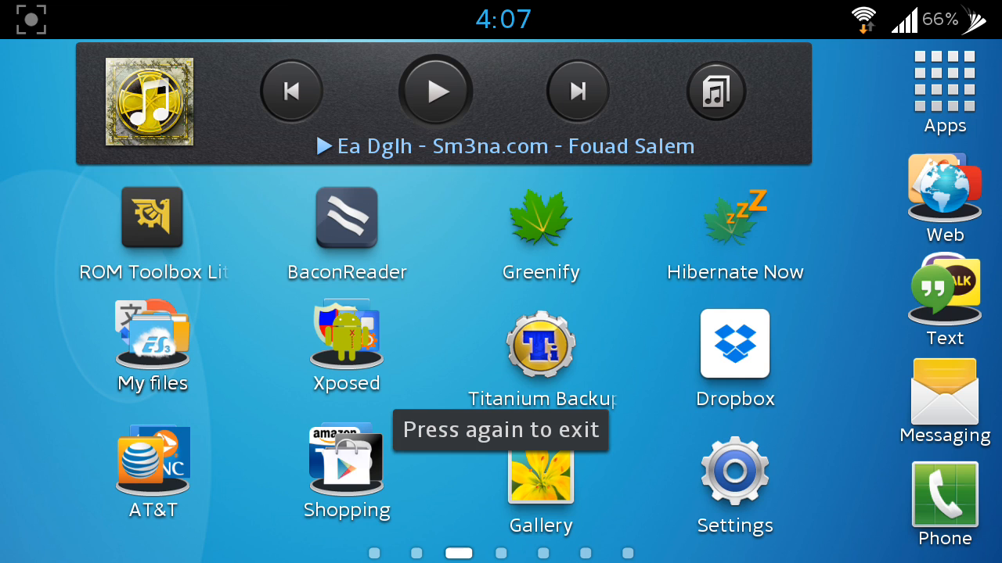
click(152, 218)
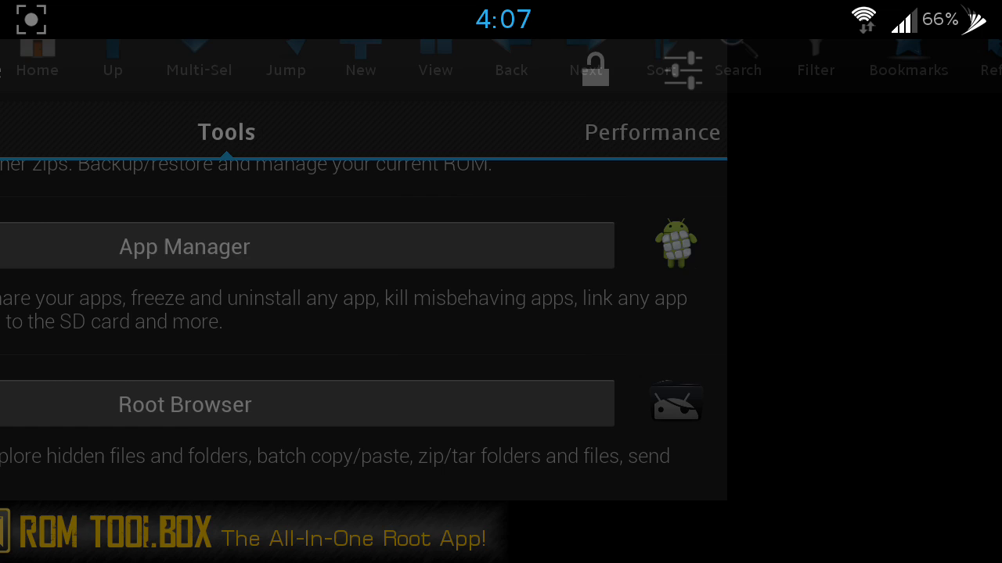
click(185, 403)
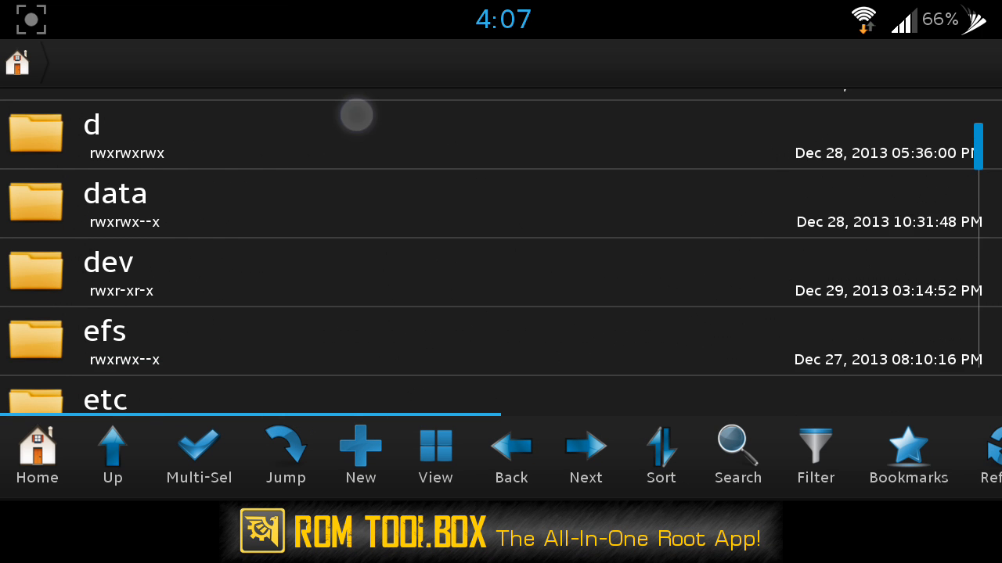
- Browse storage/extSdCard into the Skynote folder toward the Sky Note ROM's audio folder
scroll(down, 3)
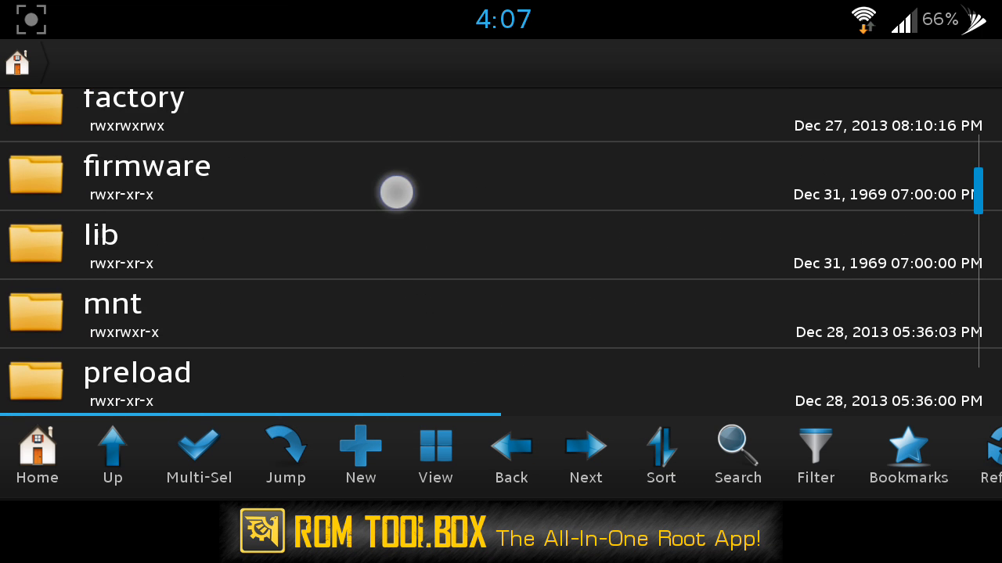
scroll(down, 3)
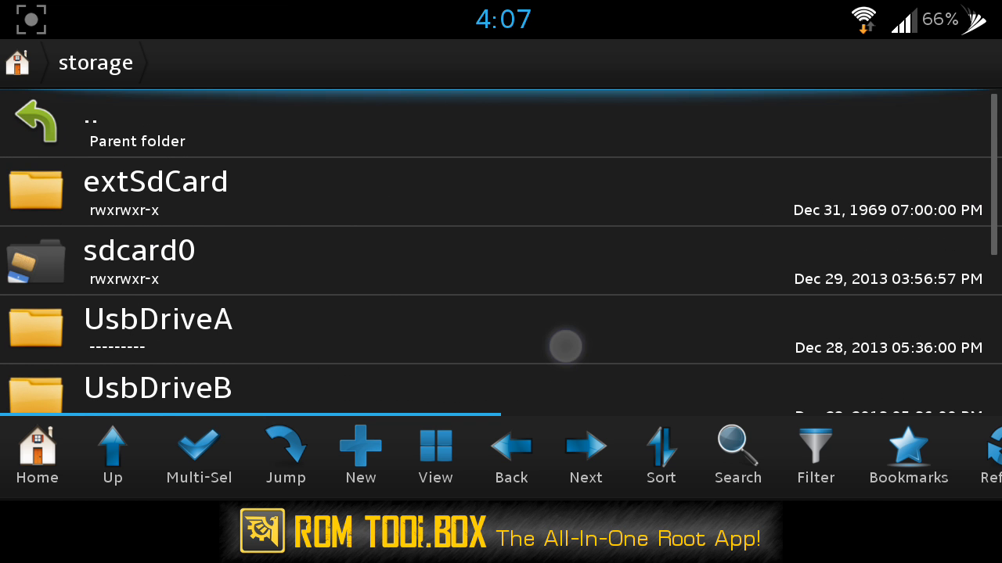
click(156, 181)
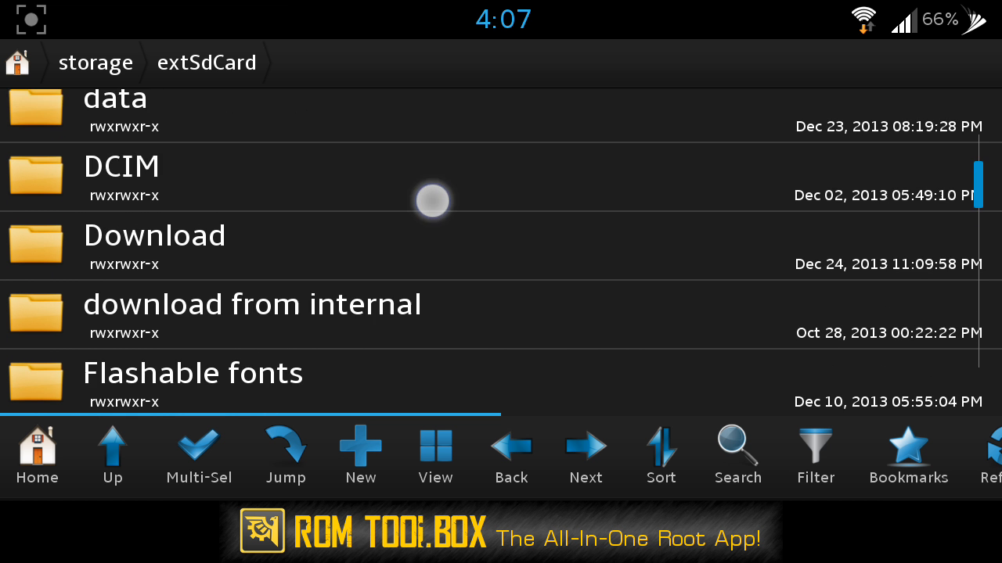
scroll(down, 3)
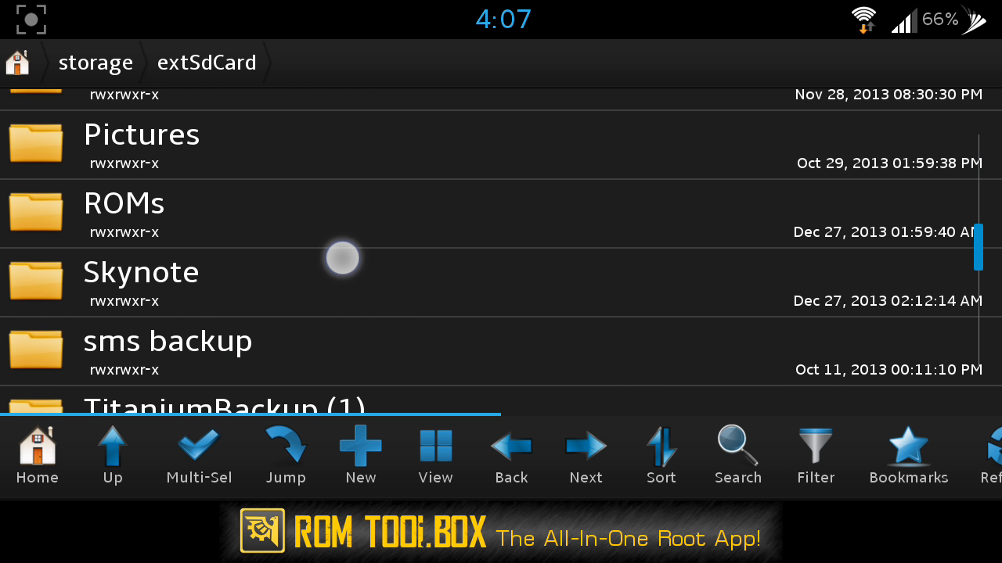
click(140, 272)
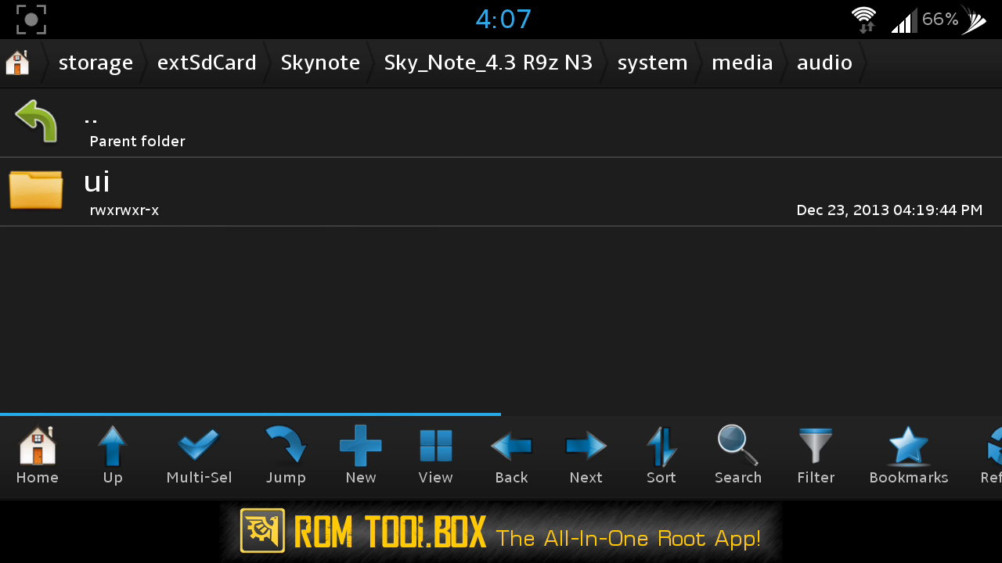
- Multi-select PowerOff.ogg and PowerOn.ogg in the ROM's ui sound folder and copy them
click(97, 191)
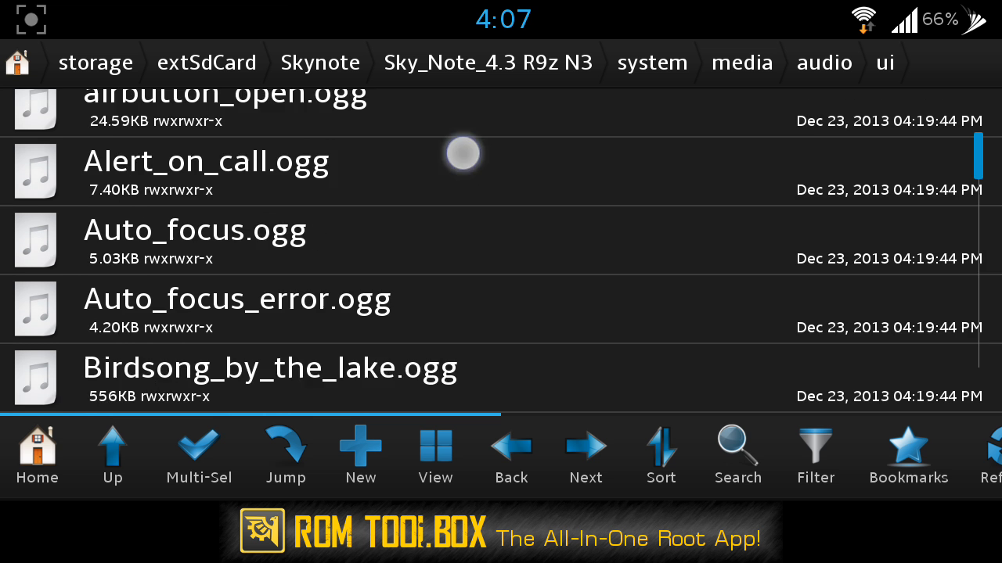
scroll(down, 3)
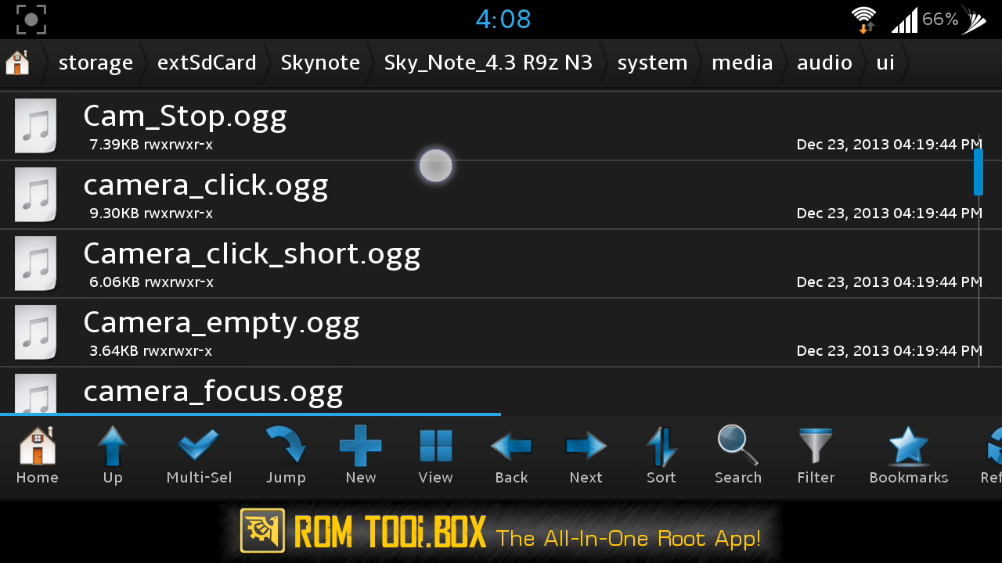
scroll(down, 3)
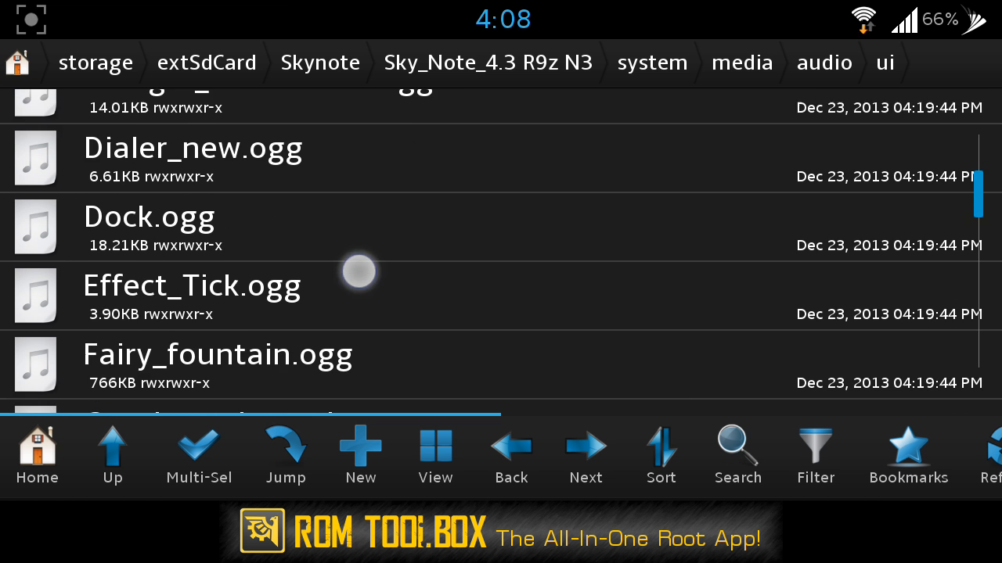
scroll(down, 3)
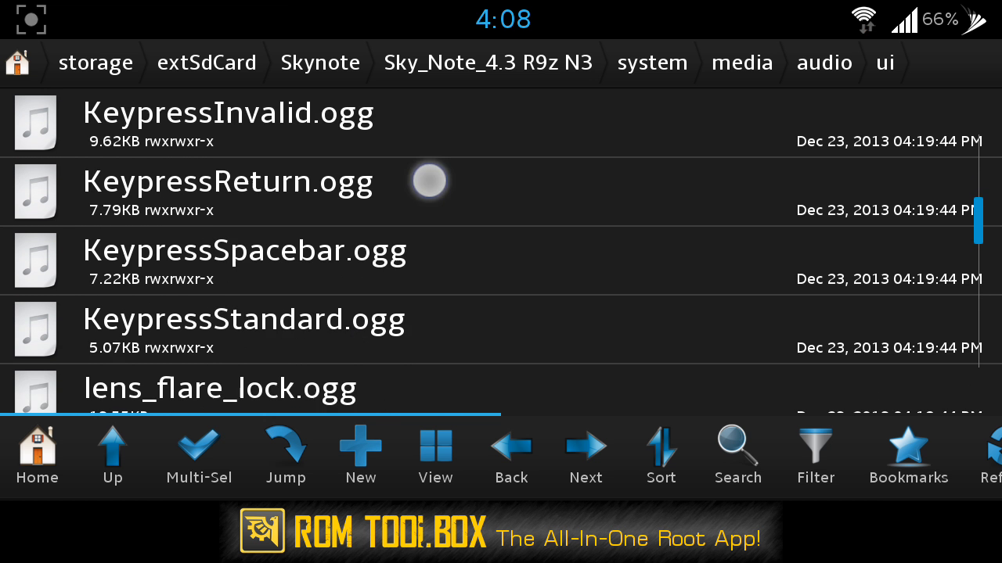
scroll(down, 3)
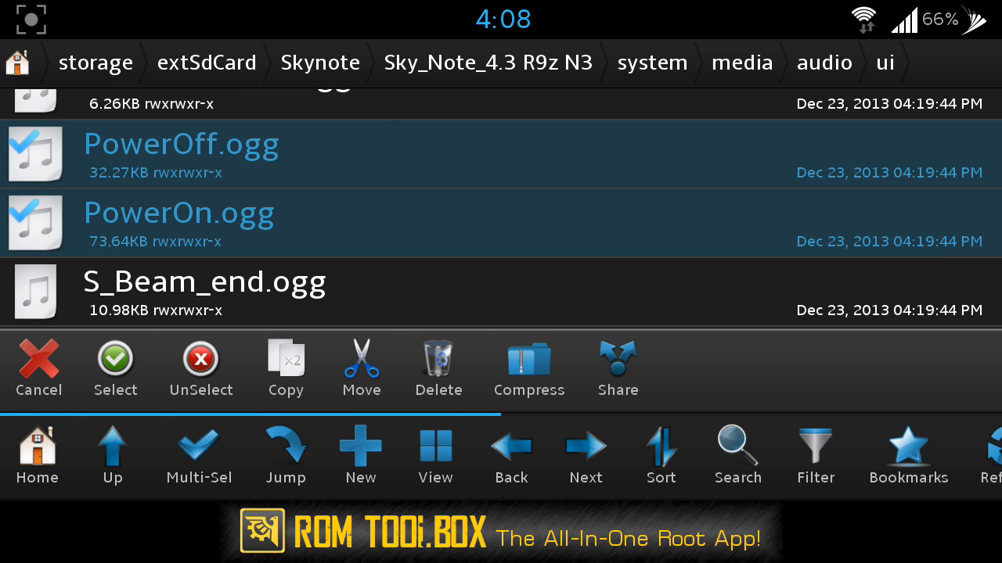
click(284, 370)
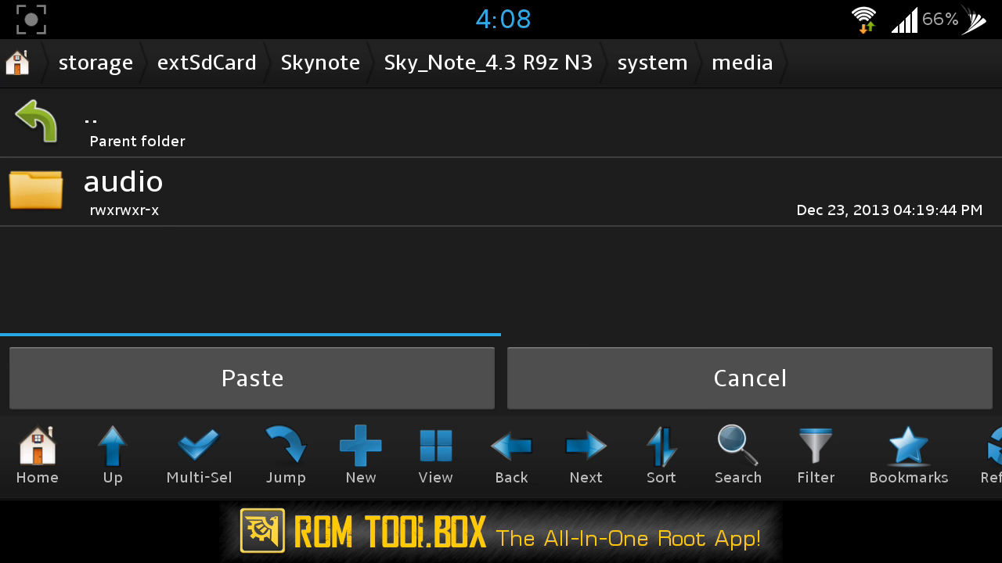
- Return Home and browse the device to /system/media/audio/ui as the paste destination
click(742, 63)
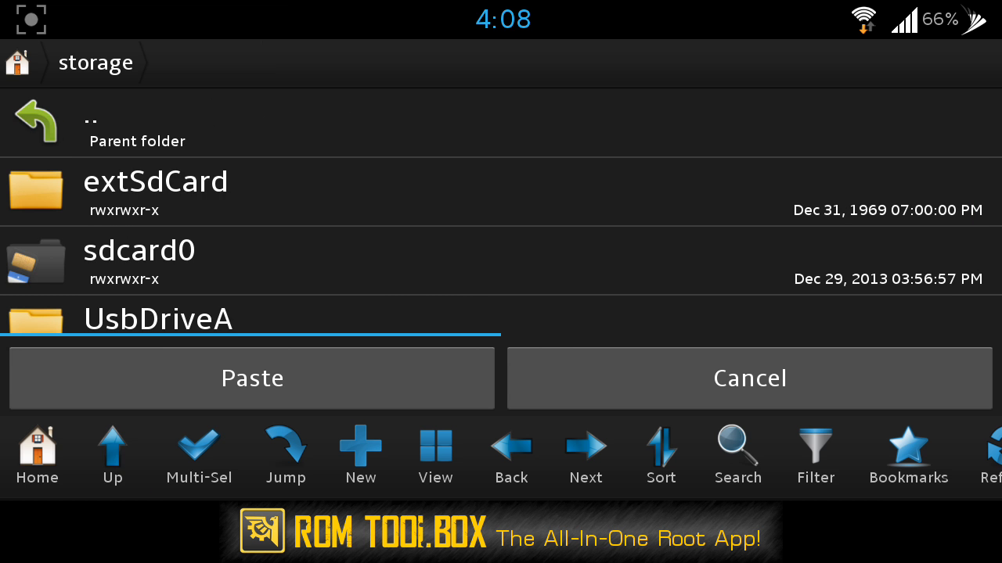
scroll(down, 3)
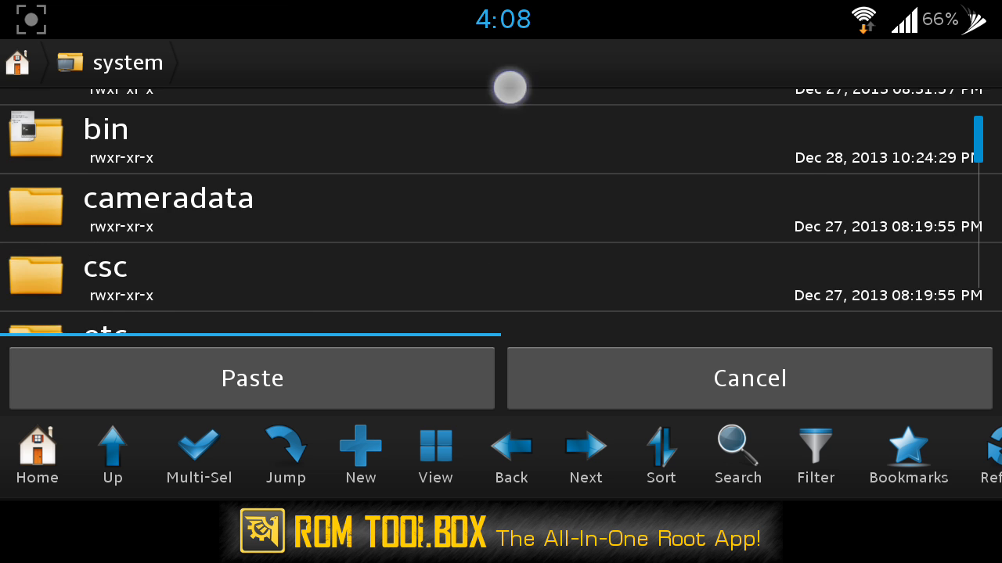
scroll(down, 3)
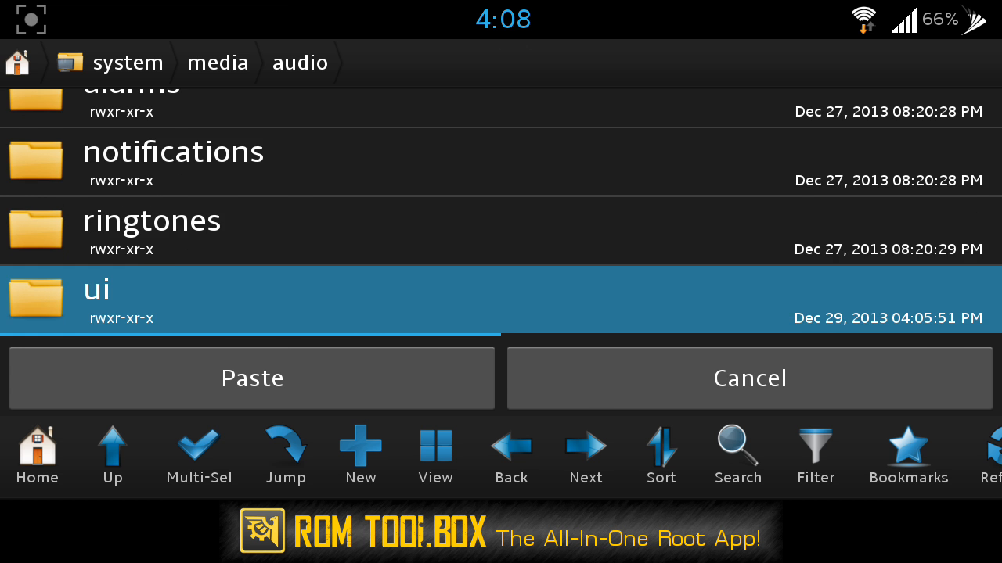
click(250, 377)
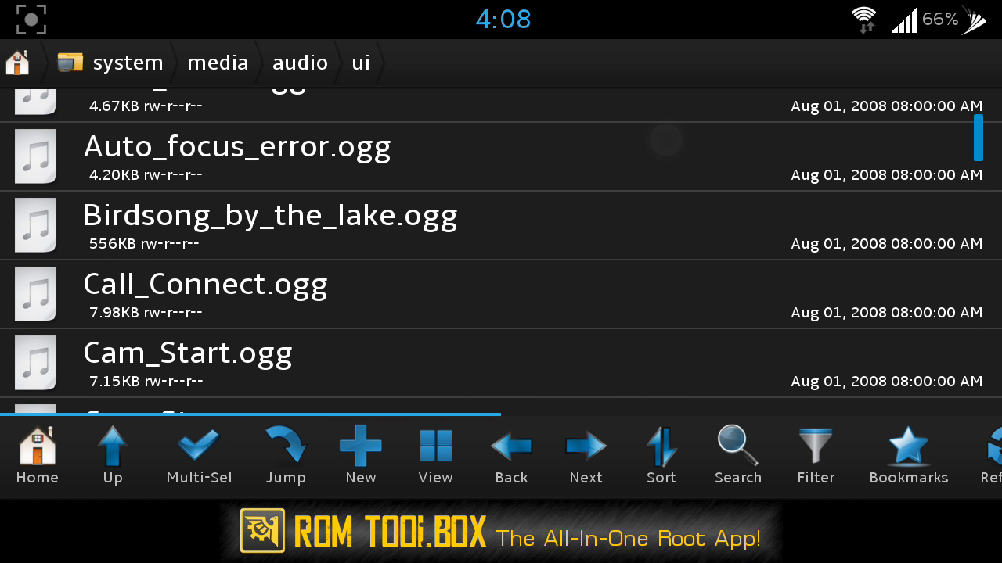
scroll(down, 3)
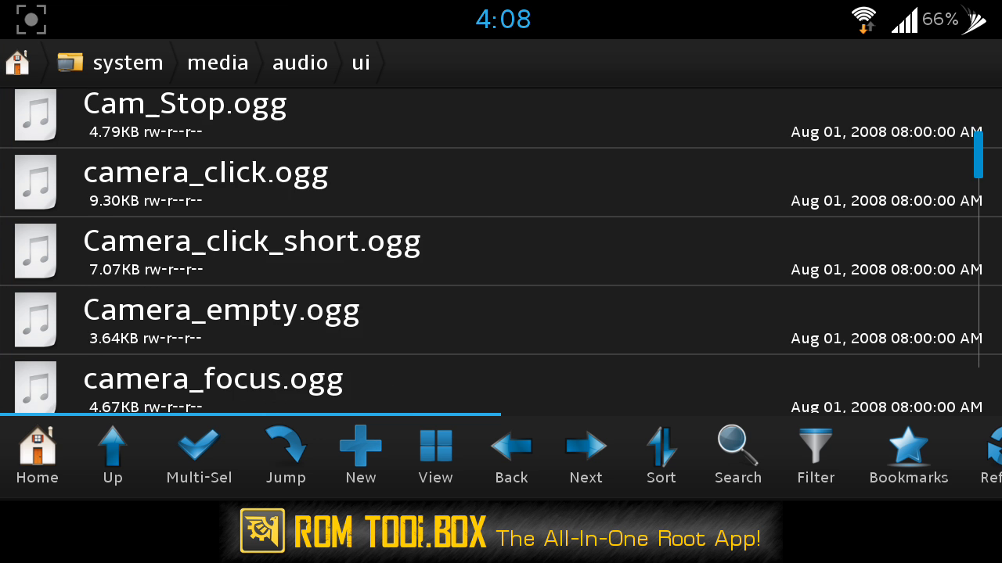
scroll(down, 3)
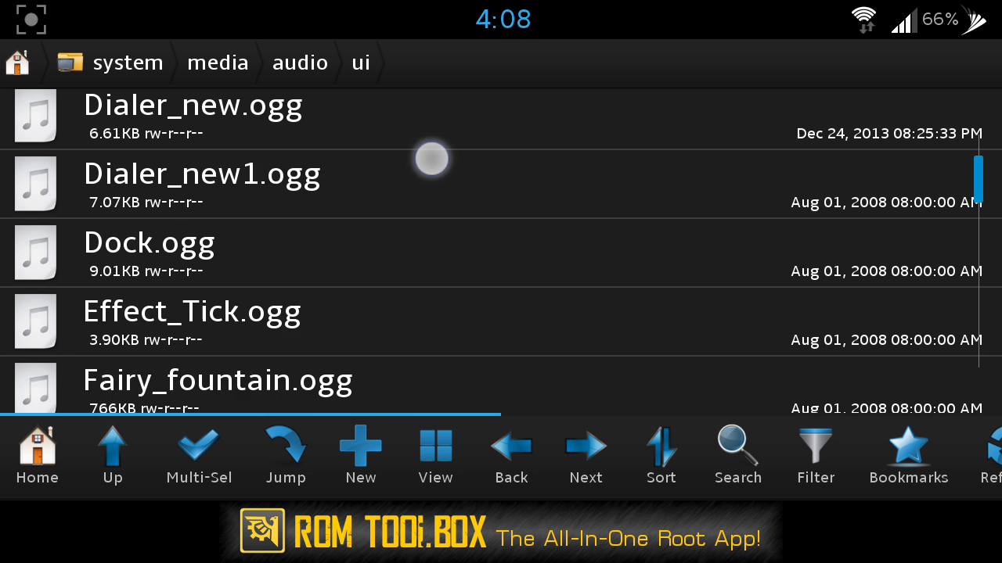
scroll(down, 3)
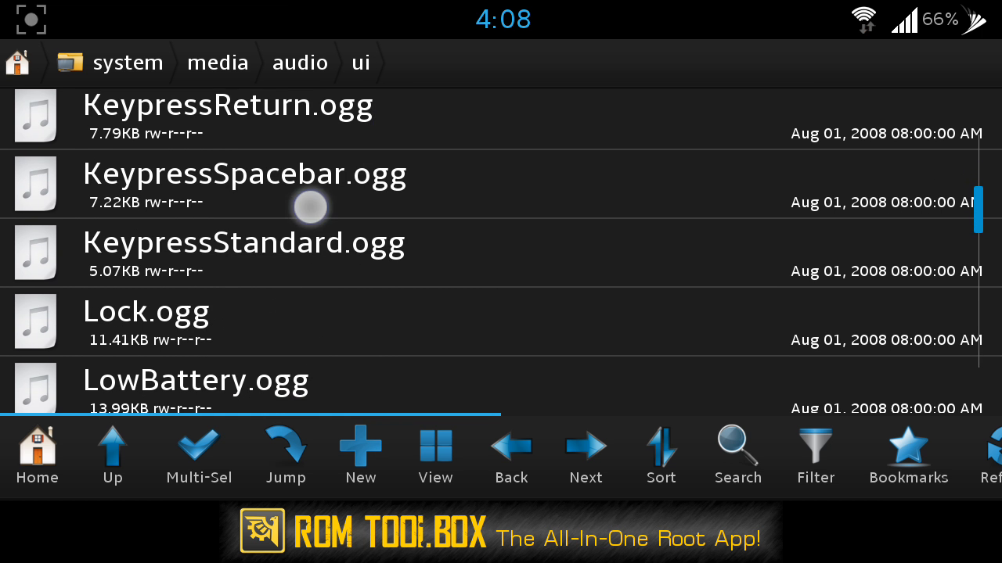
scroll(down, 3)
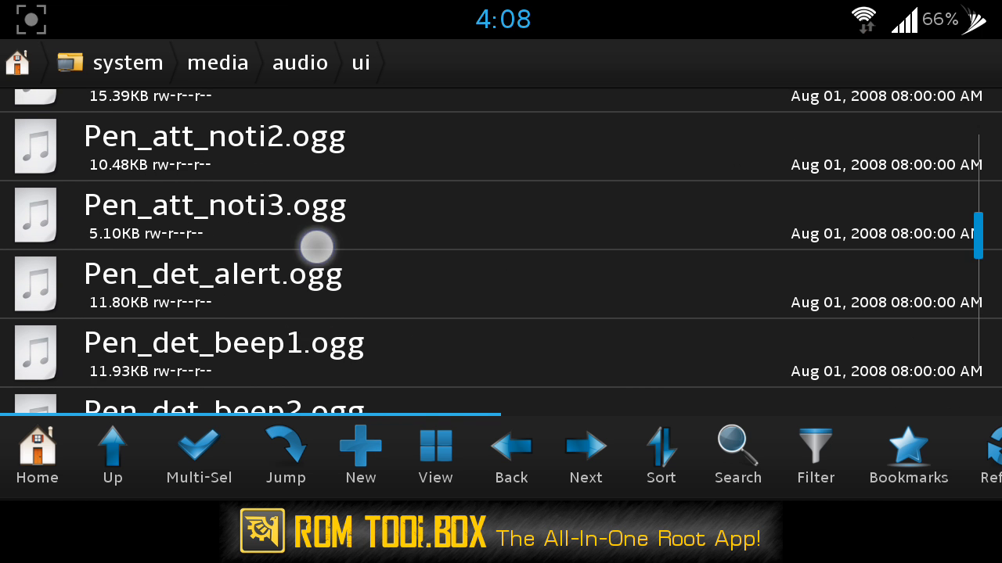
- Set PowerOff.ogg's permissions to rw-r--r-- by removing Group write
scroll(down, 3)
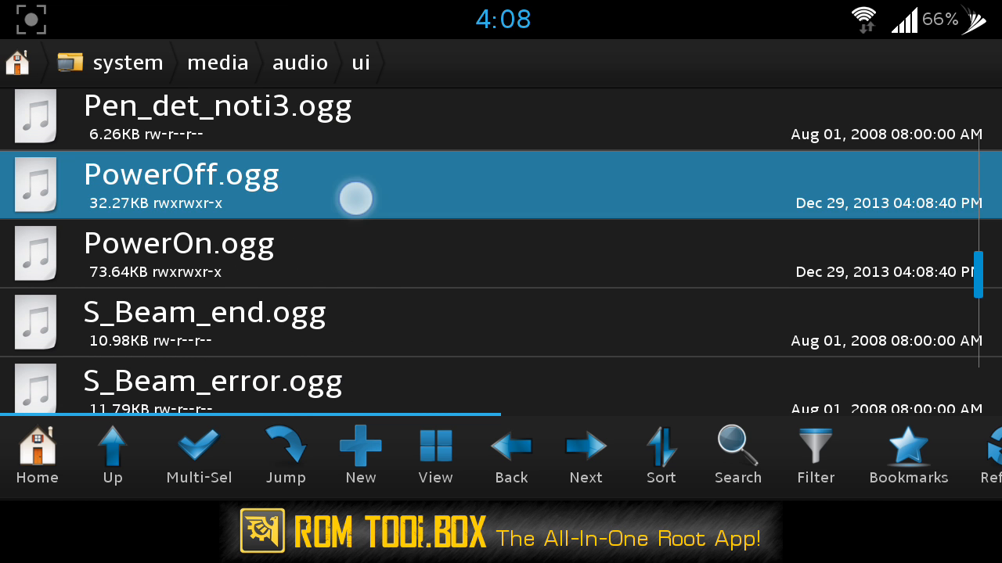
click(182, 185)
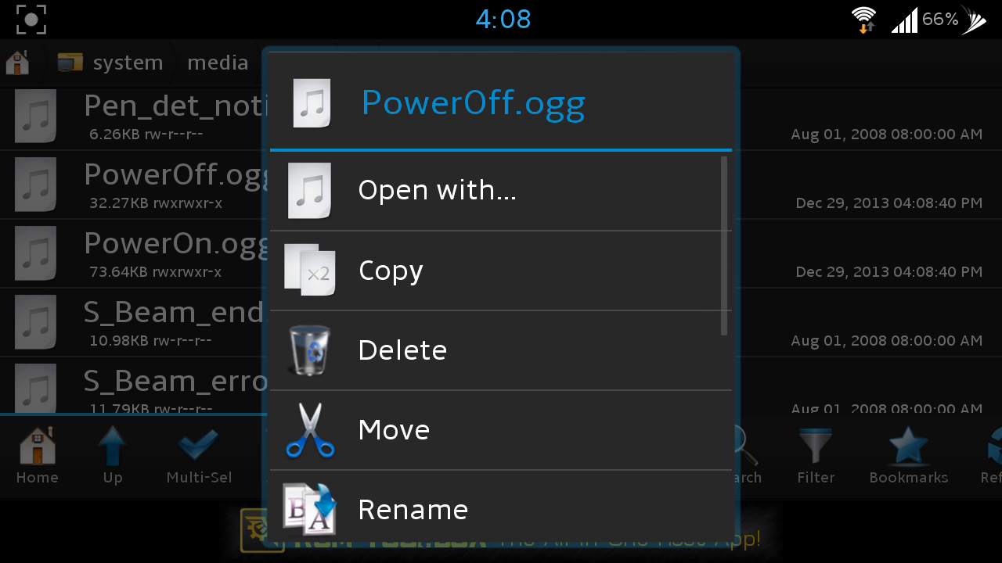
scroll(down, 3)
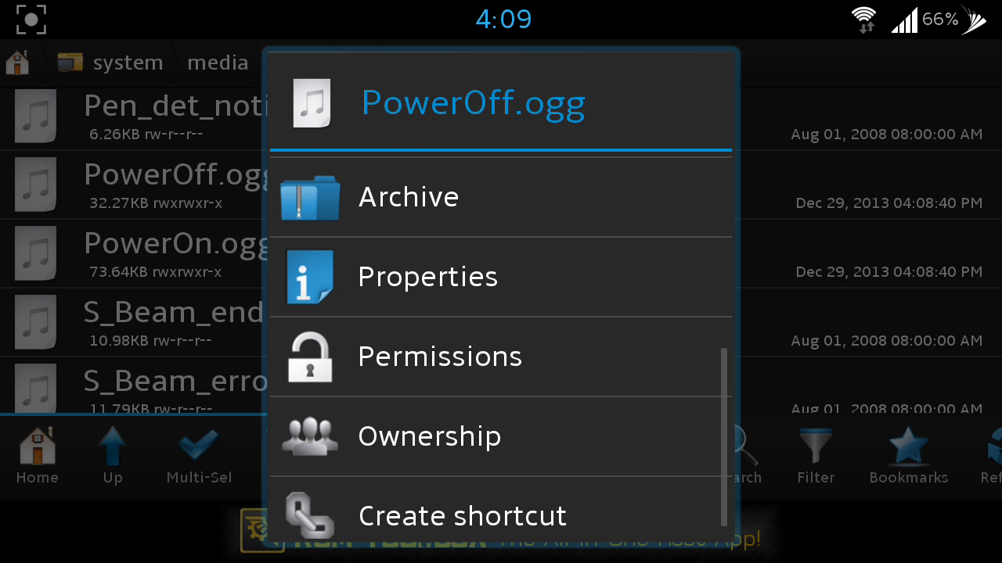
click(438, 357)
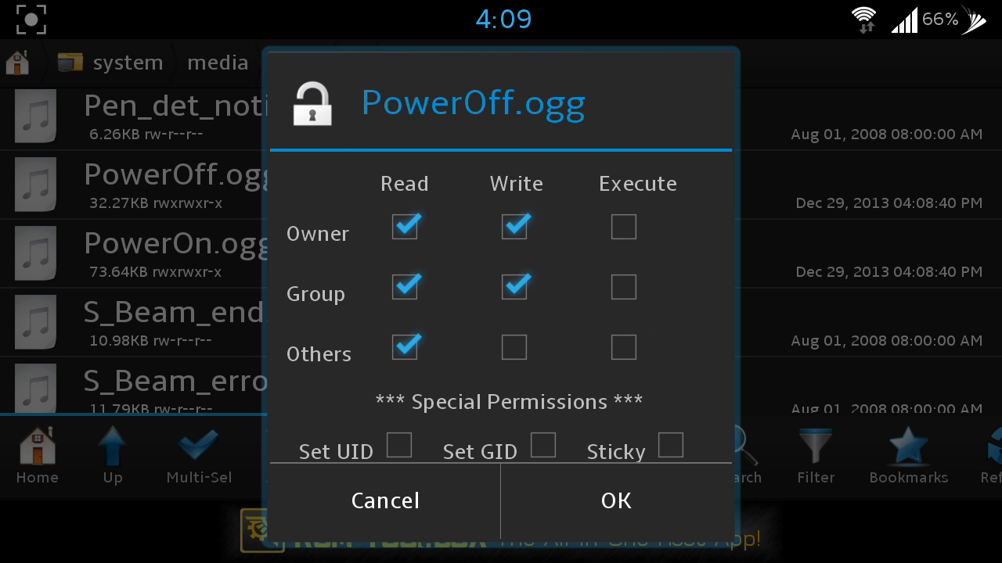
click(513, 286)
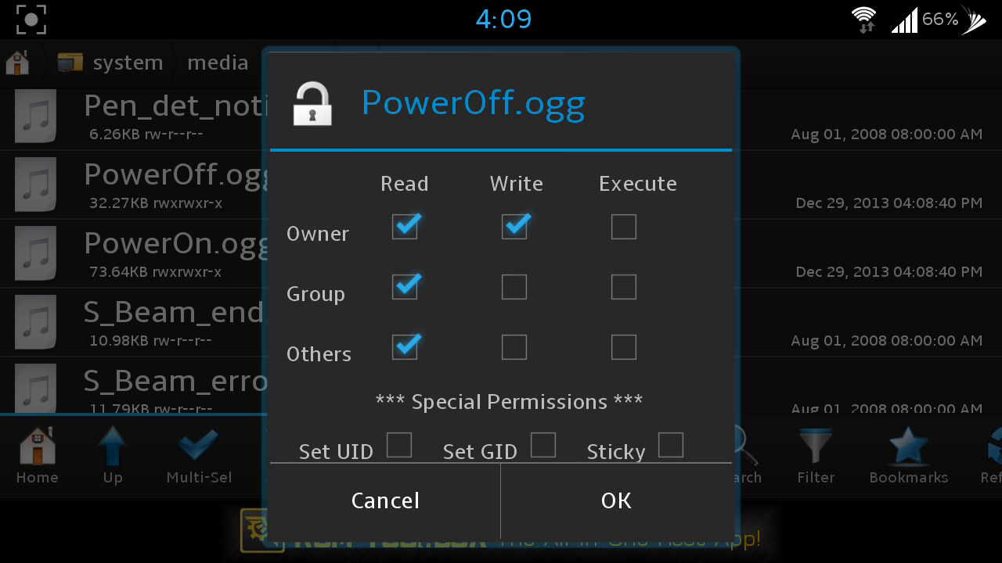
click(615, 501)
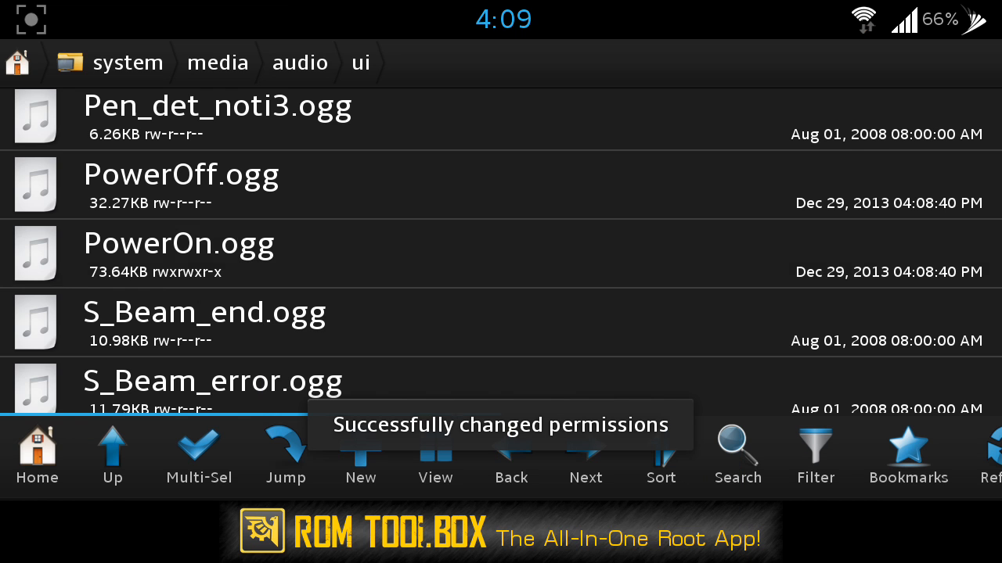
- Bring up the action menu for PowerOn.ogg
click(178, 242)
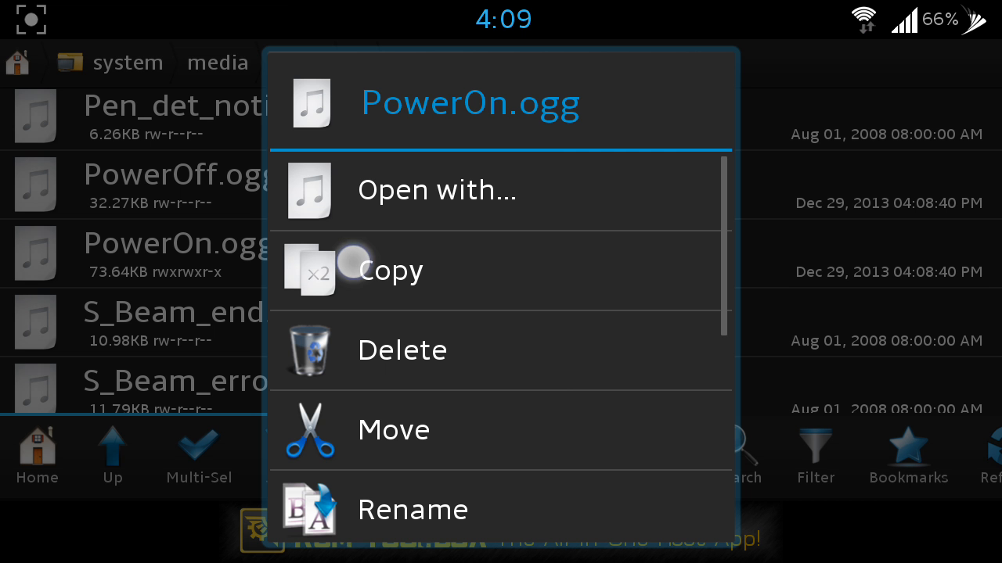
- Set PowerOn.ogg's permissions to rw-r--r-- and go back to the device's root folder
scroll(down, 3)
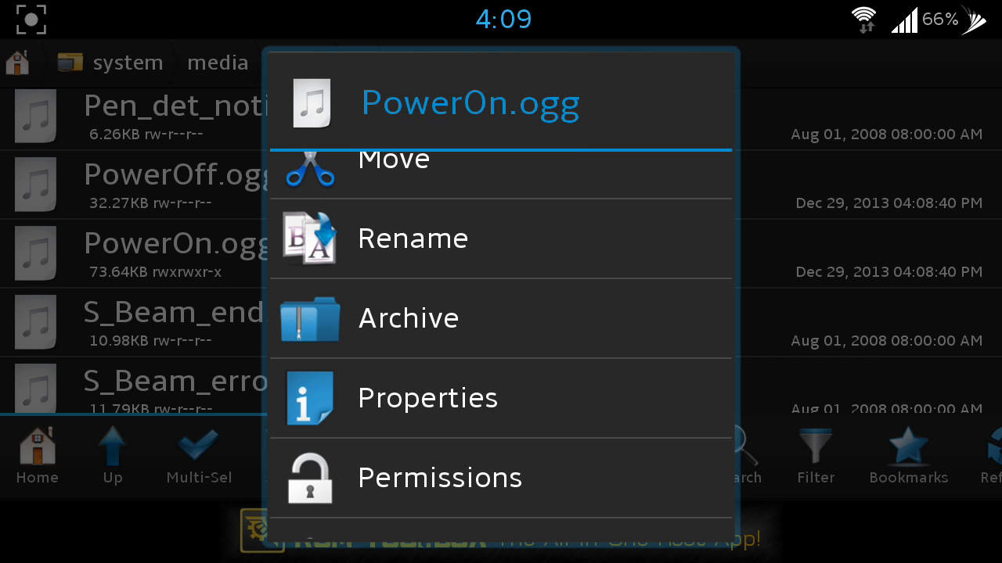
click(440, 477)
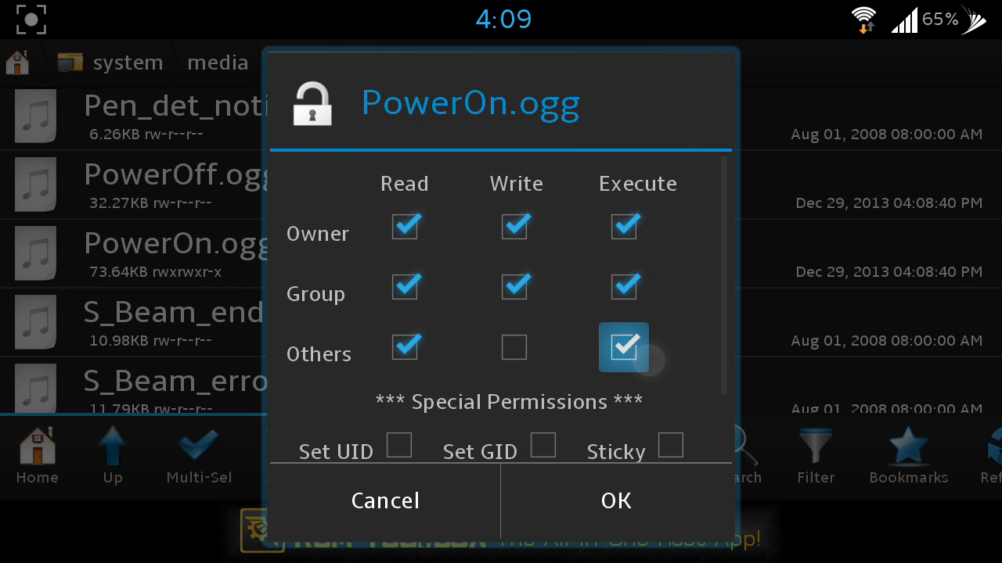
click(623, 348)
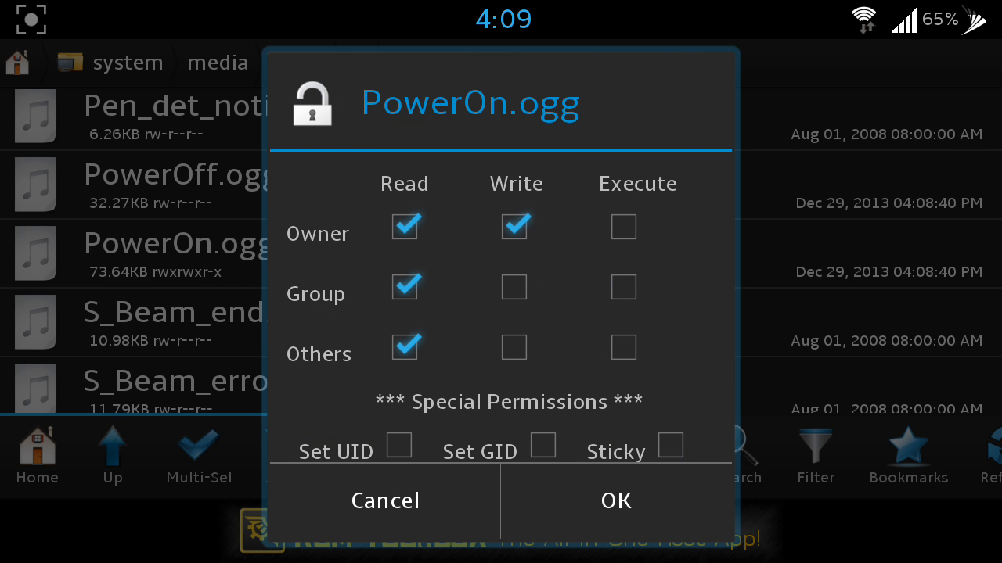
click(615, 500)
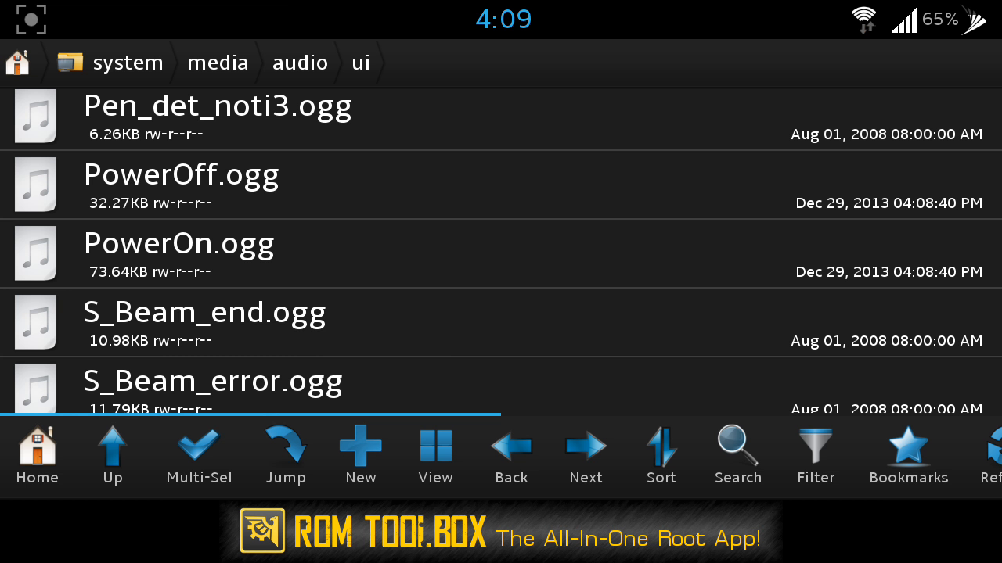
click(218, 63)
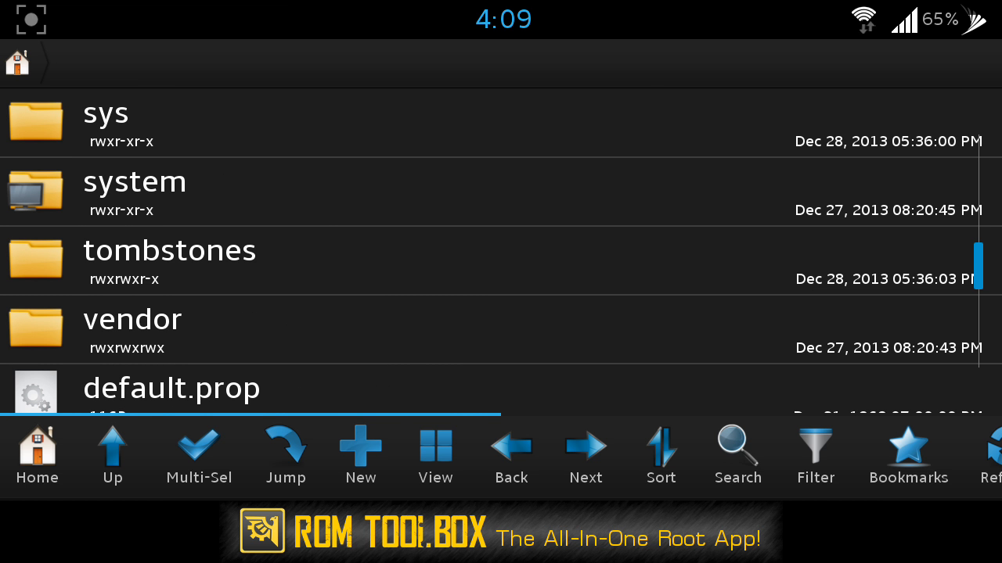
- Browse extSdCard to the Sky Note ROM's system/media/audio/ui folder and start multi-select
key(back)
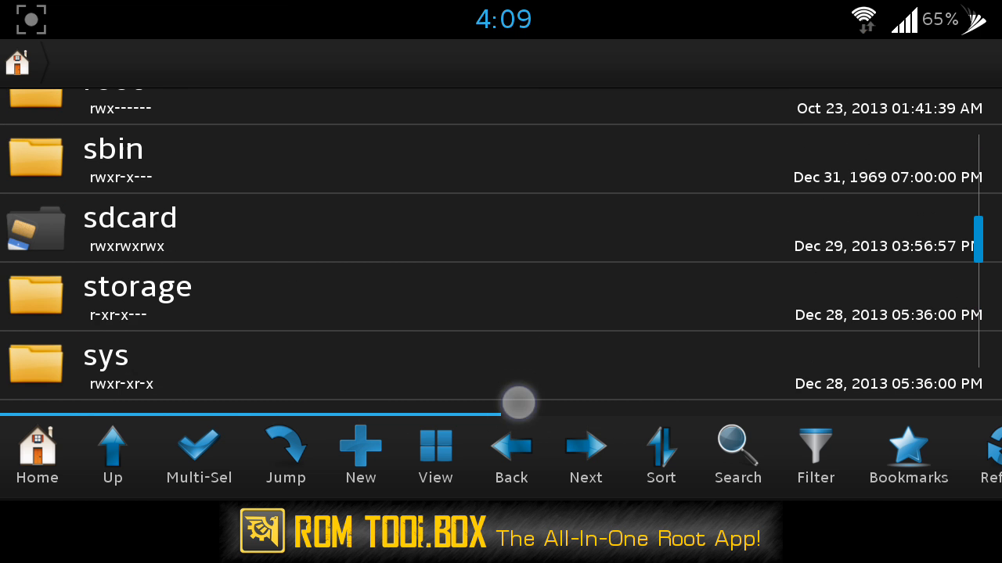
click(130, 226)
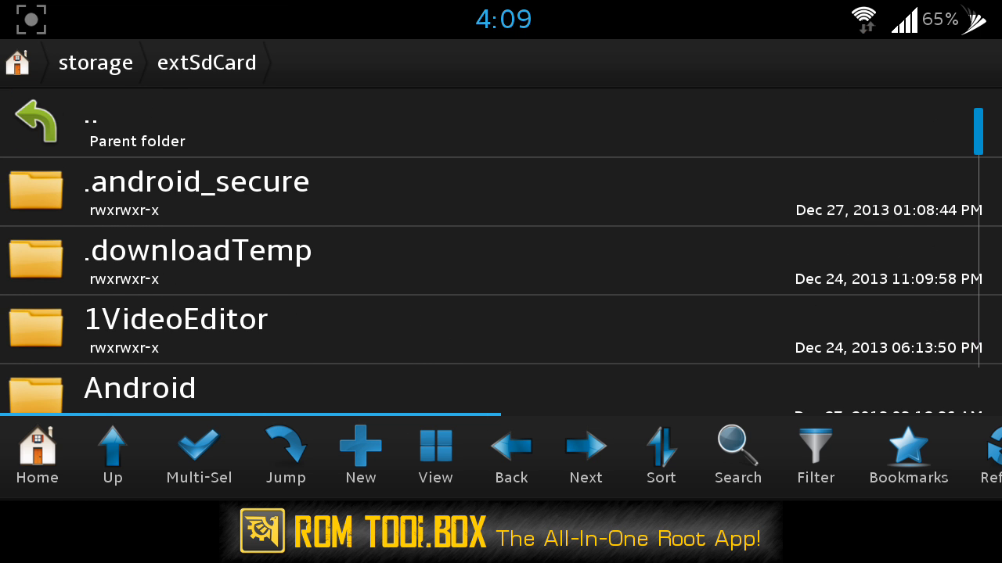
scroll(down, 3)
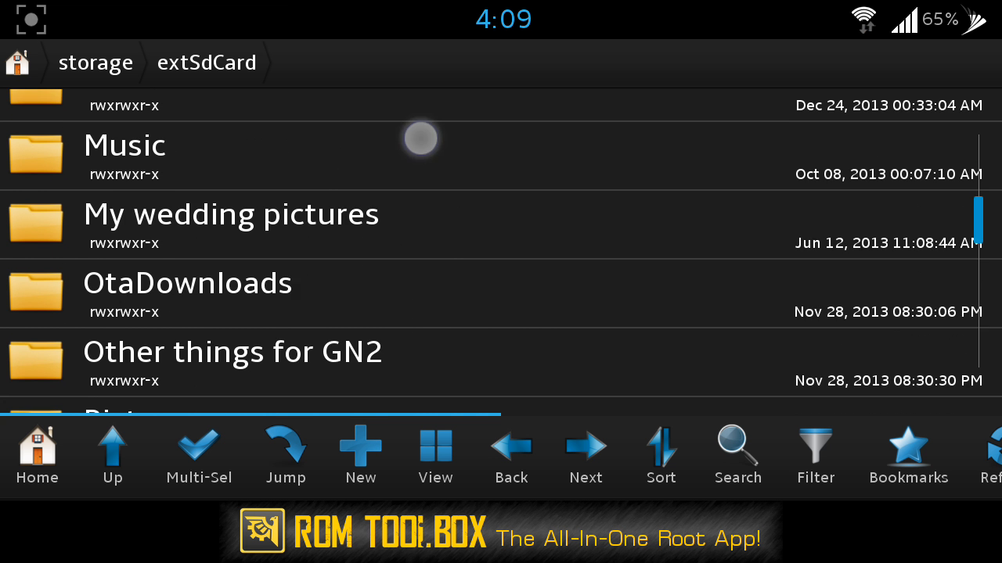
scroll(down, 3)
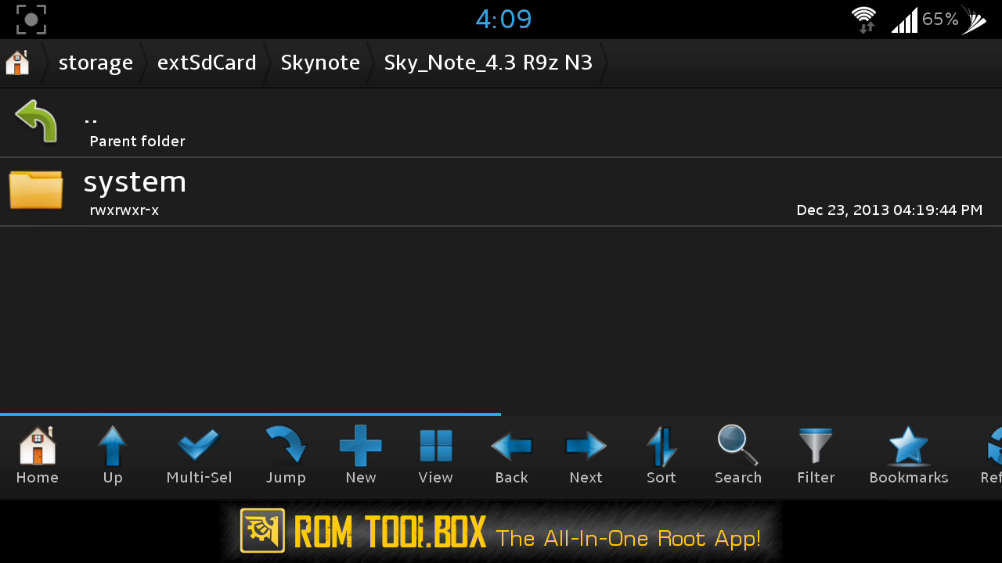
click(134, 182)
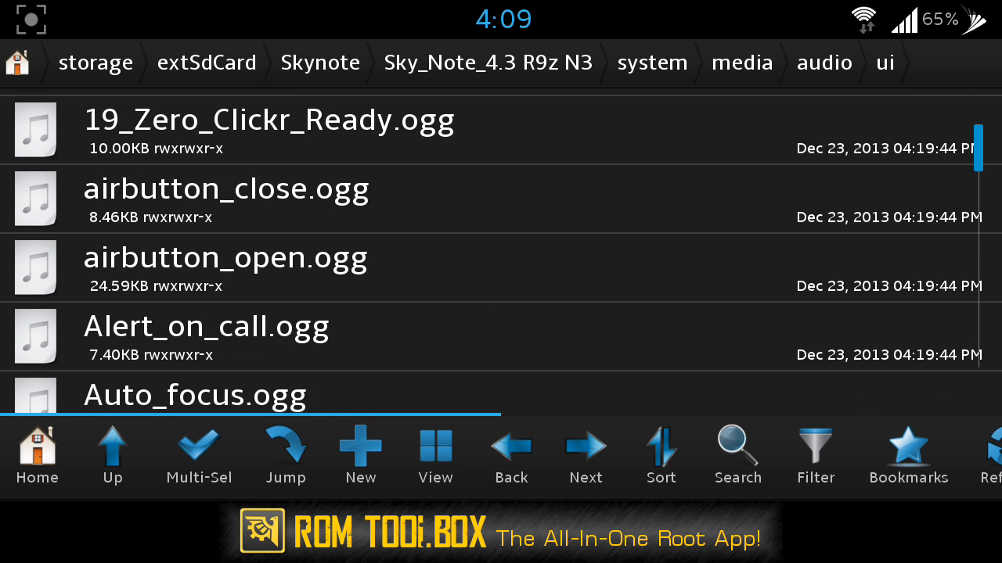
click(199, 454)
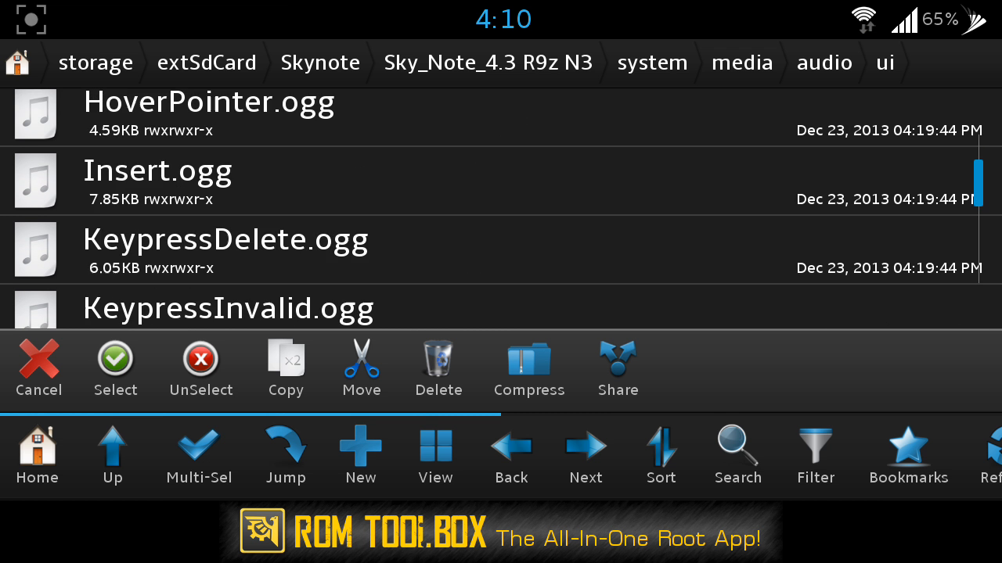
- Copy S_HW_Touch.ogg and TW_Touch.ogg from the ROM's ui folder and move back up to extSdCard
scroll(down, 3)
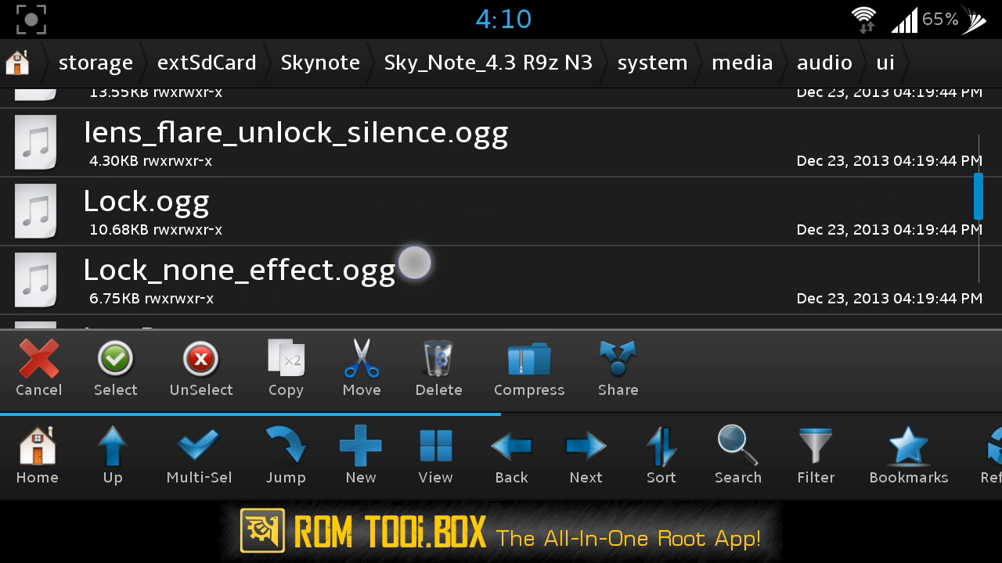
scroll(down, 3)
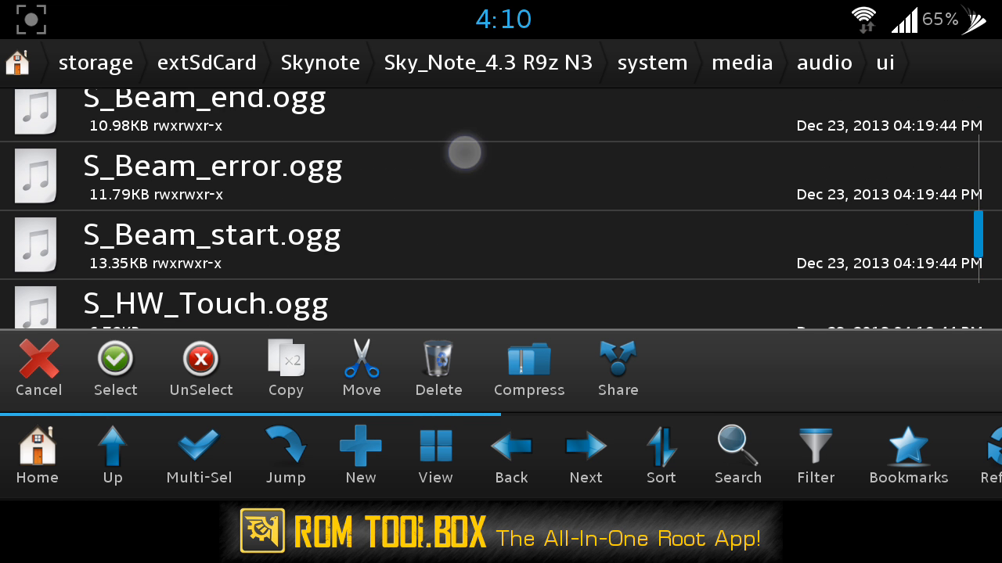
scroll(down, 3)
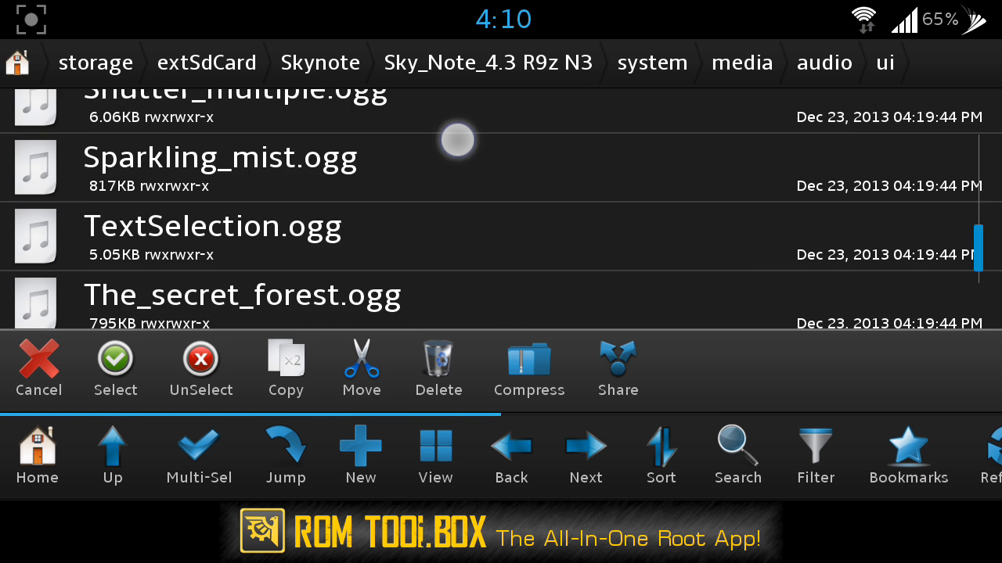
scroll(down, 3)
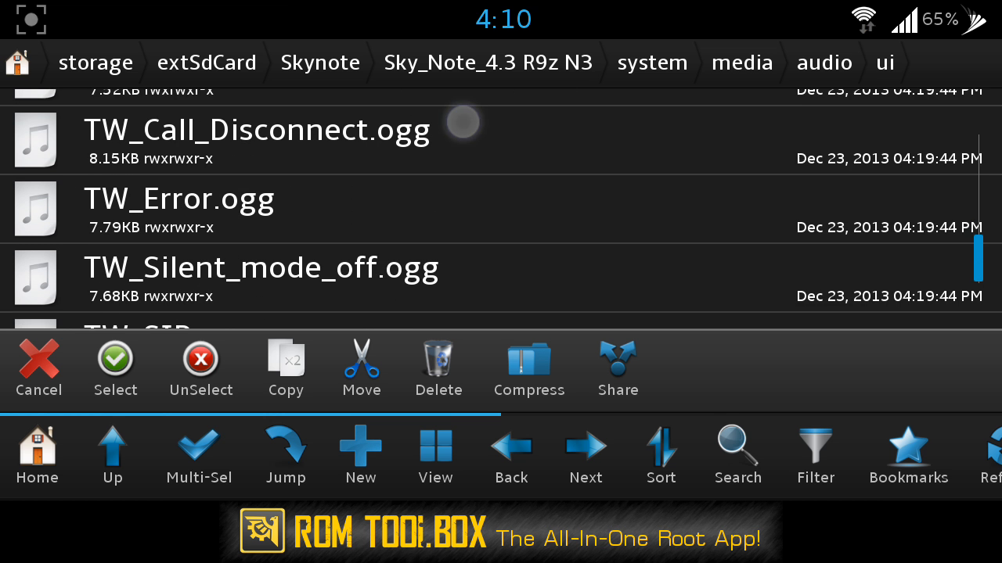
scroll(down, 3)
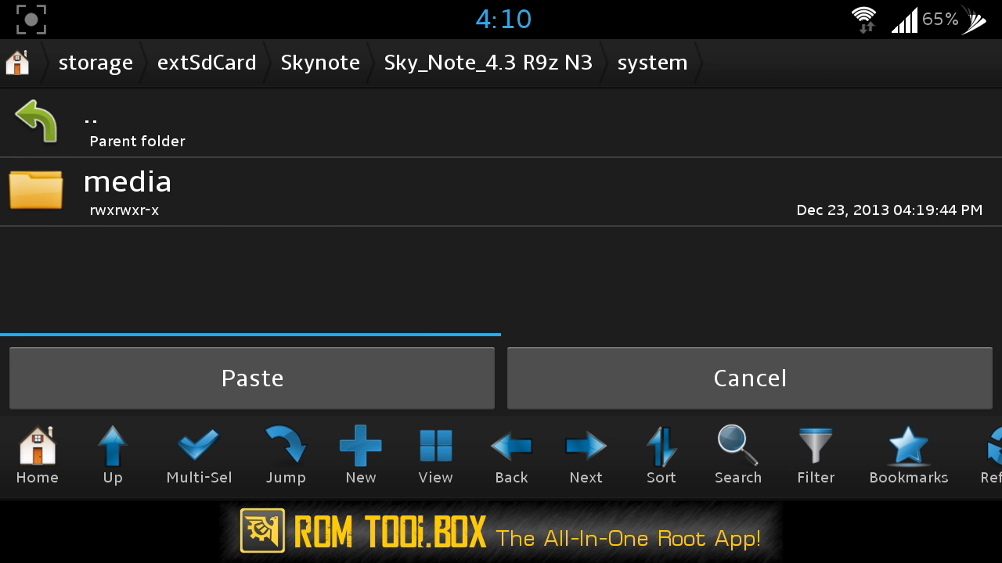
click(112, 446)
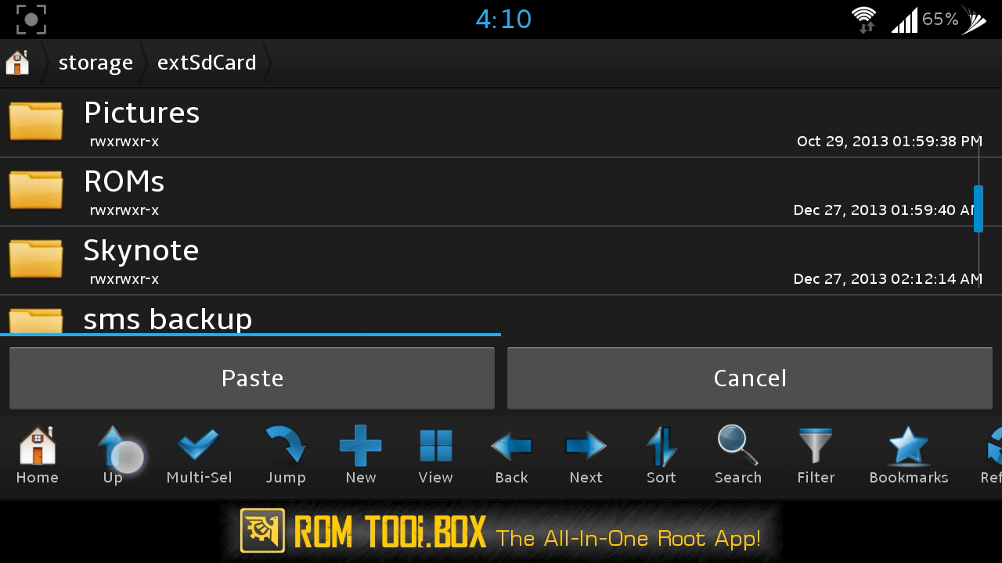
- Paste the copied touch sounds into the device's /system/media/audio/ui folder
click(113, 454)
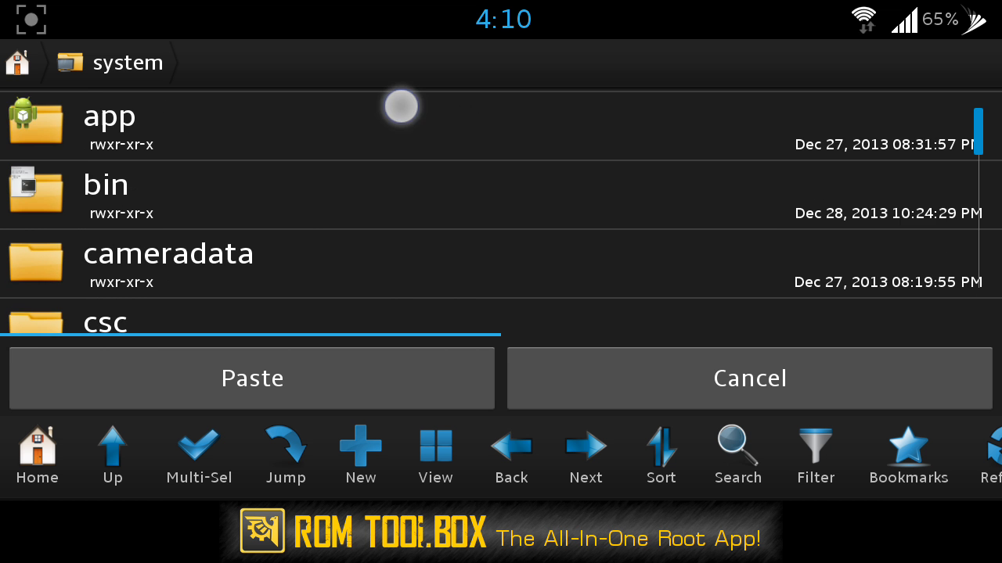
scroll(down, 3)
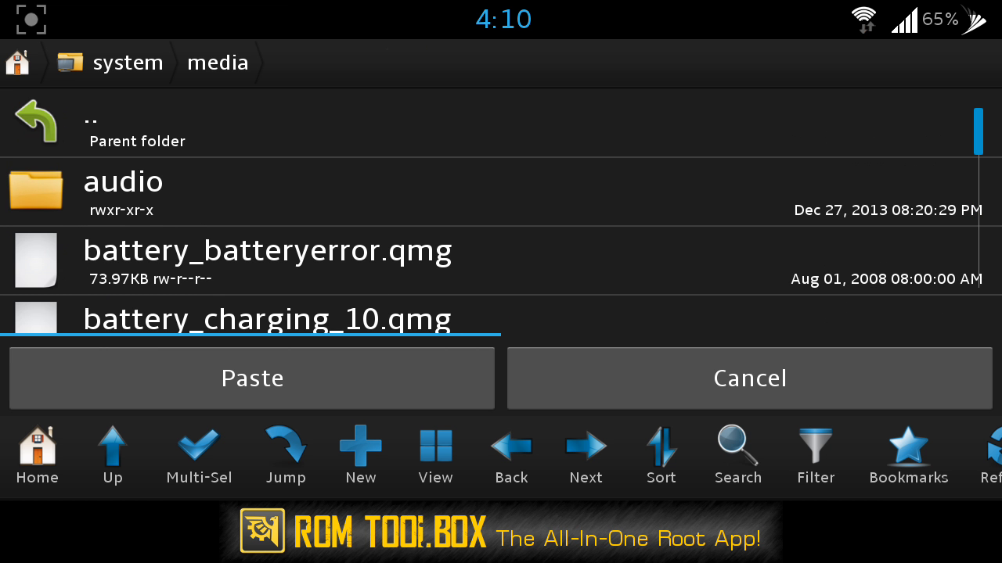
click(124, 182)
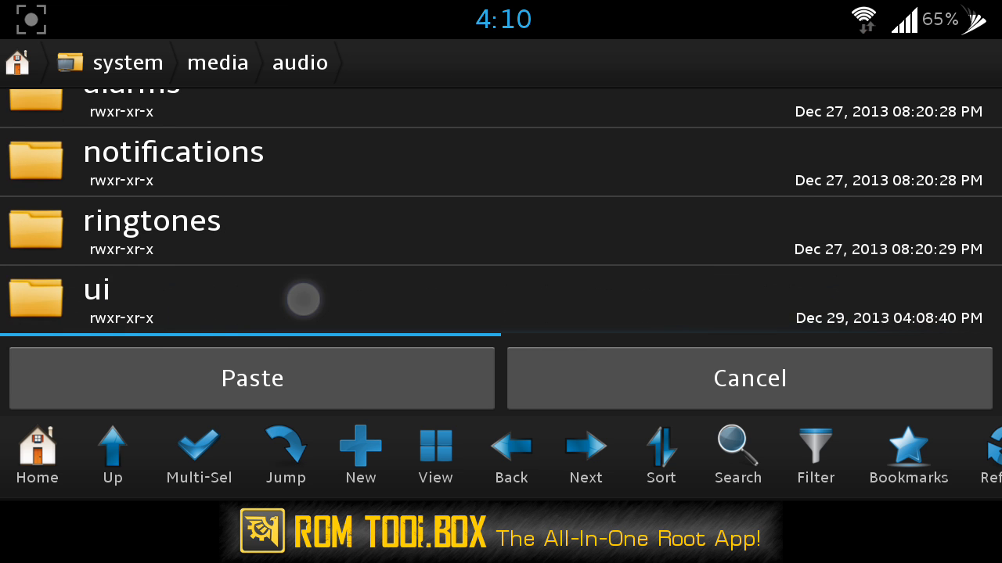
click(250, 377)
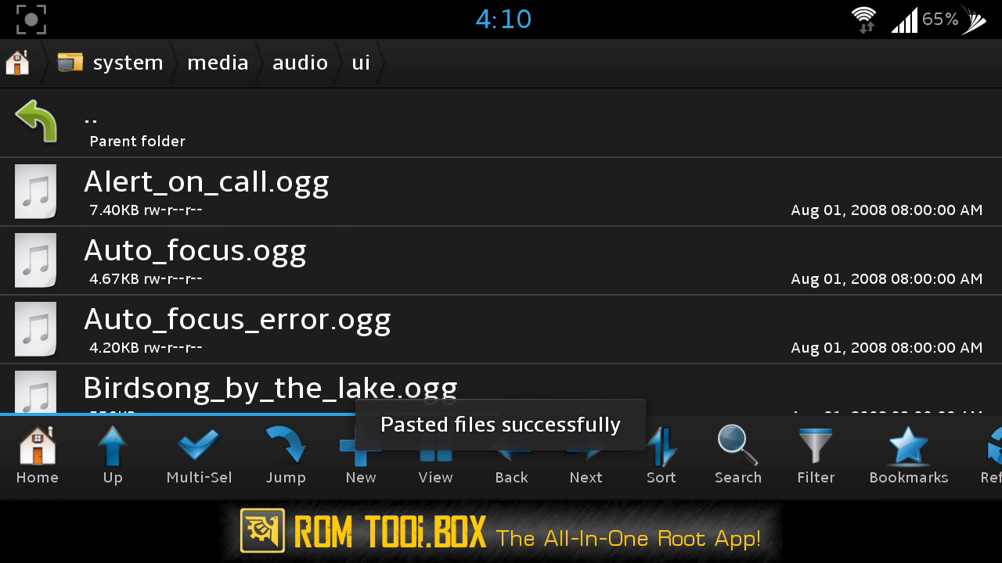
scroll(down, 3)
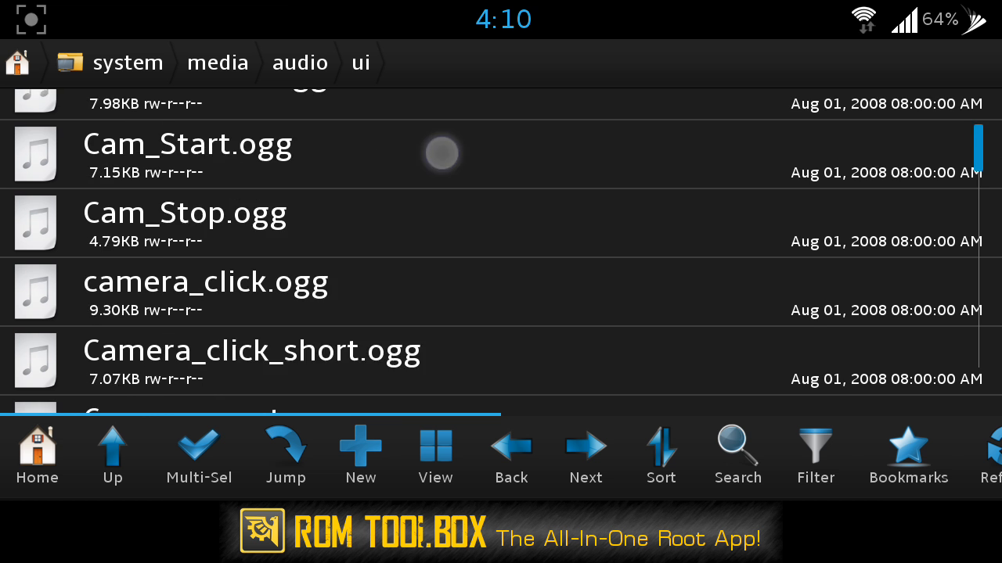
scroll(down, 3)
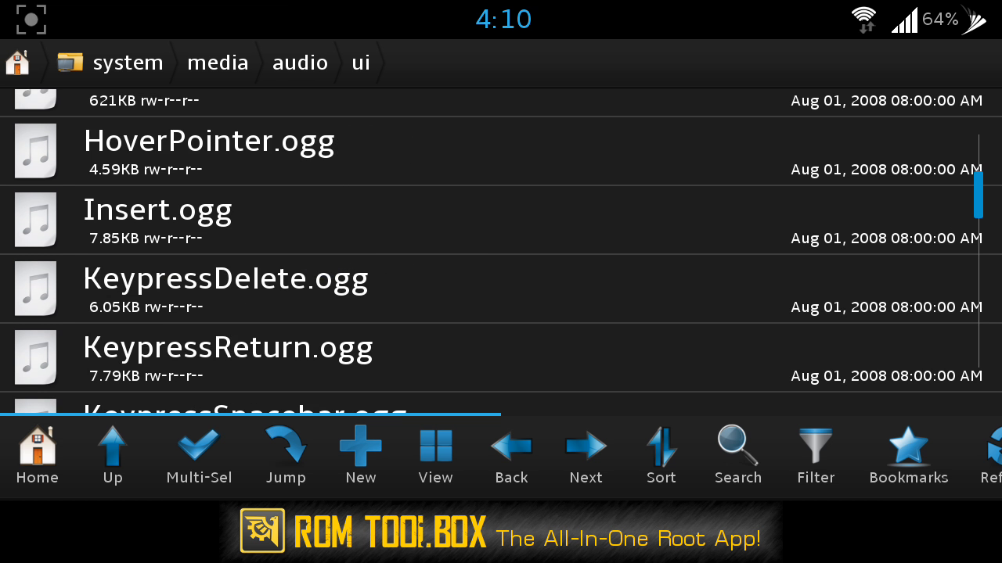
scroll(down, 3)
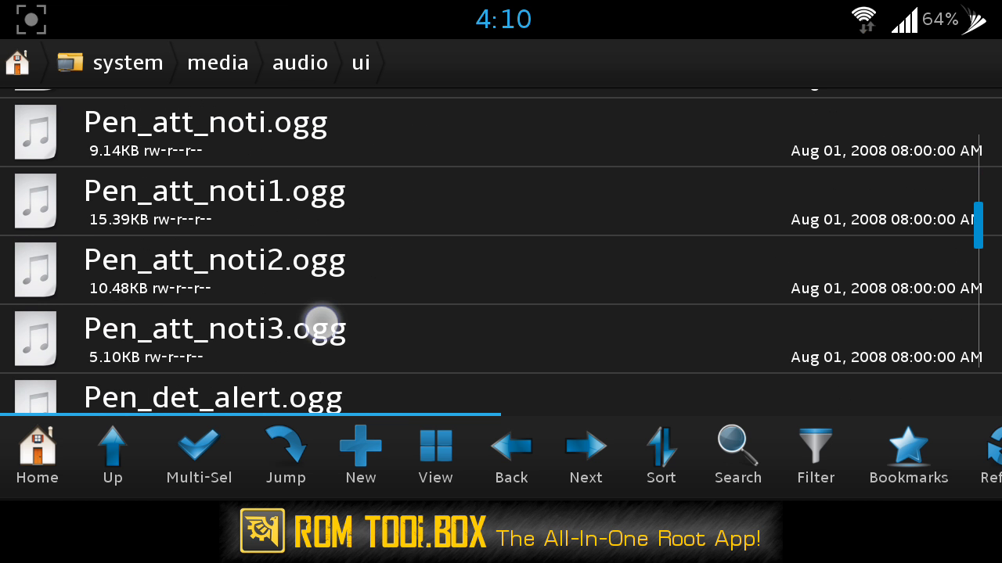
scroll(down, 3)
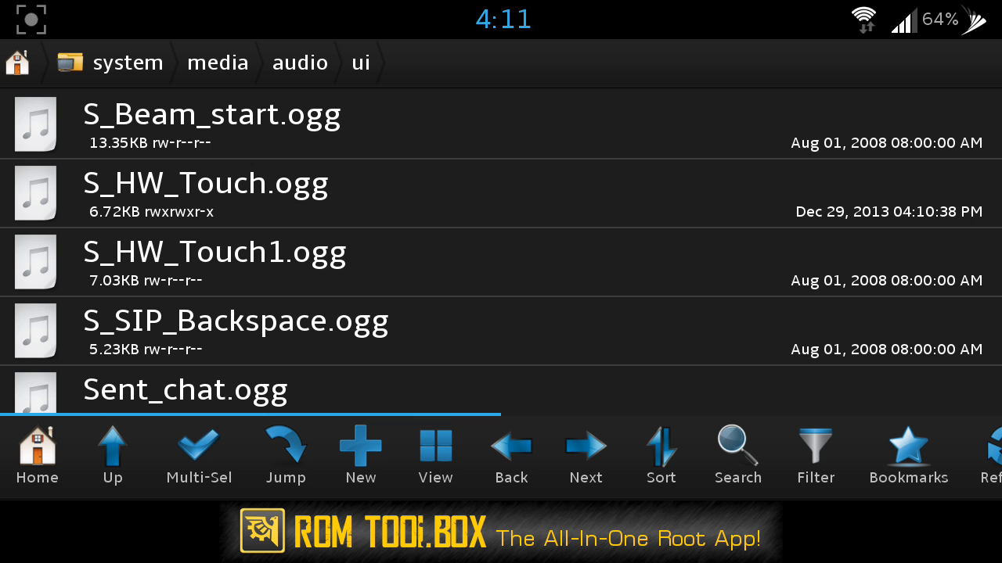
- Adjust the pasted S_HW_Touch.ogg's permissions
click(207, 181)
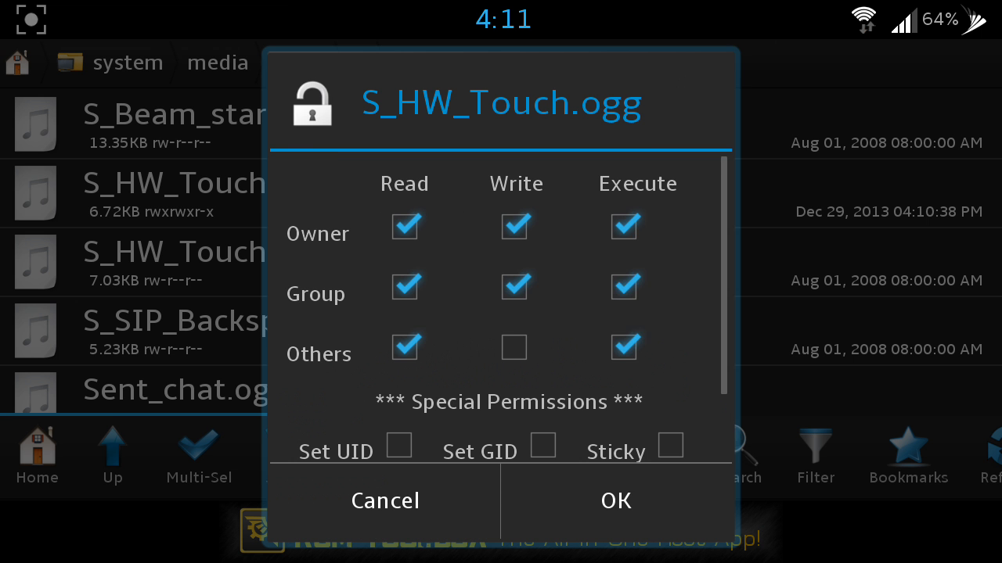
click(513, 288)
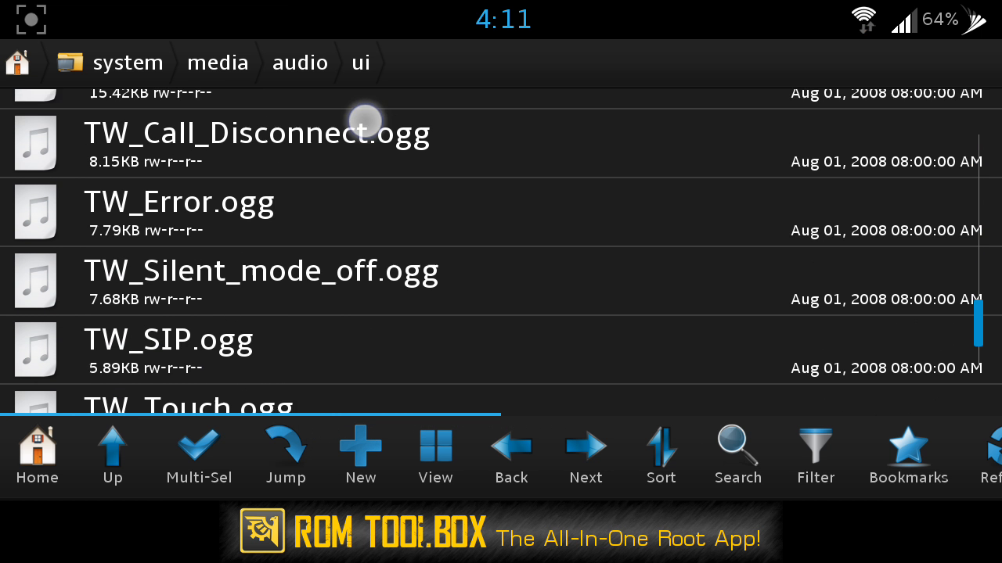
- Set TW_Touch.ogg's permissions to rw-r--r-- (Owner RW, Group R, Others R)
scroll(down, 3)
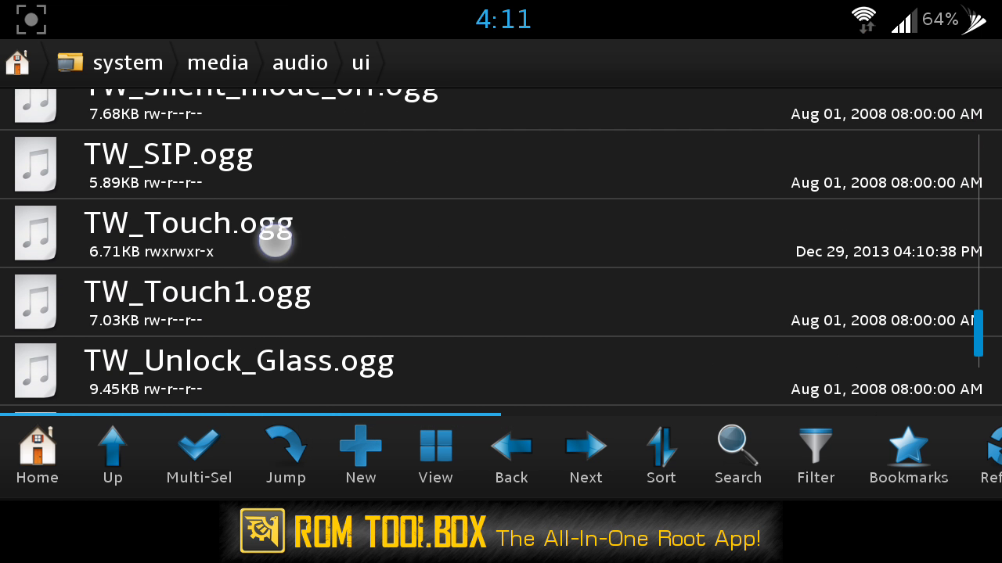
click(186, 222)
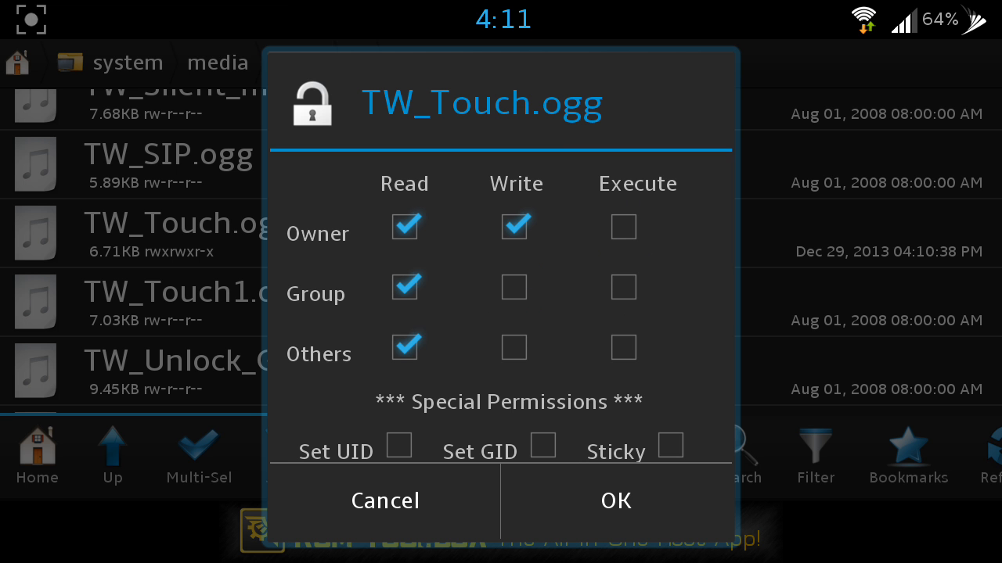
click(615, 501)
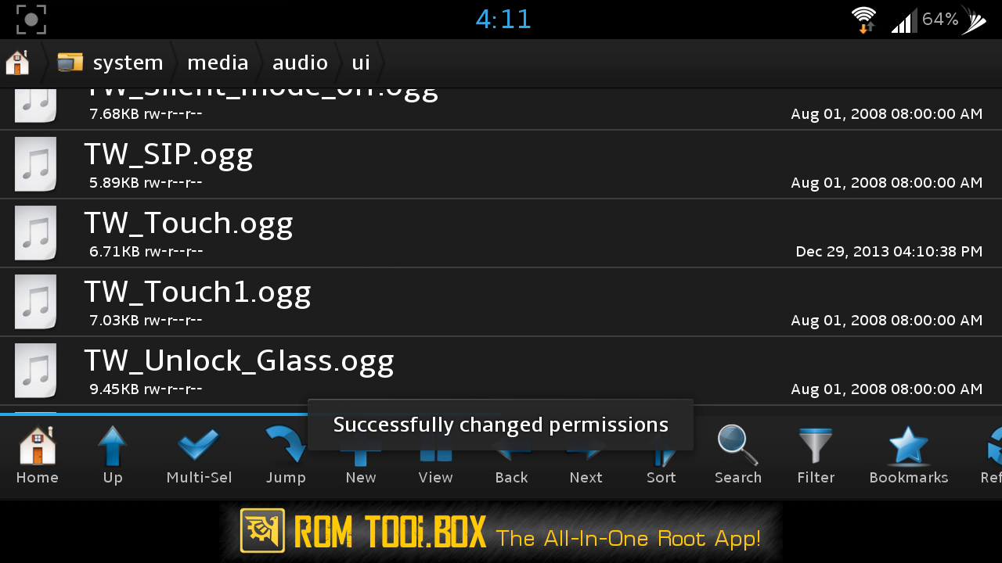